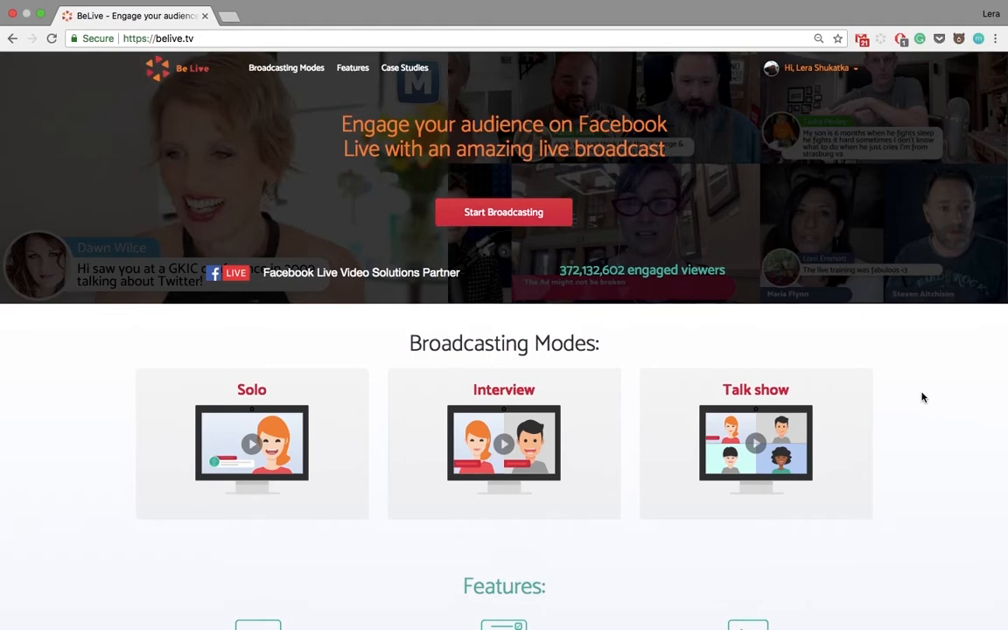
Step: Start a new Talk Show broadcast and list the Facebook posting destinations
{"action": "left_click", "coordinate": [504, 212]}
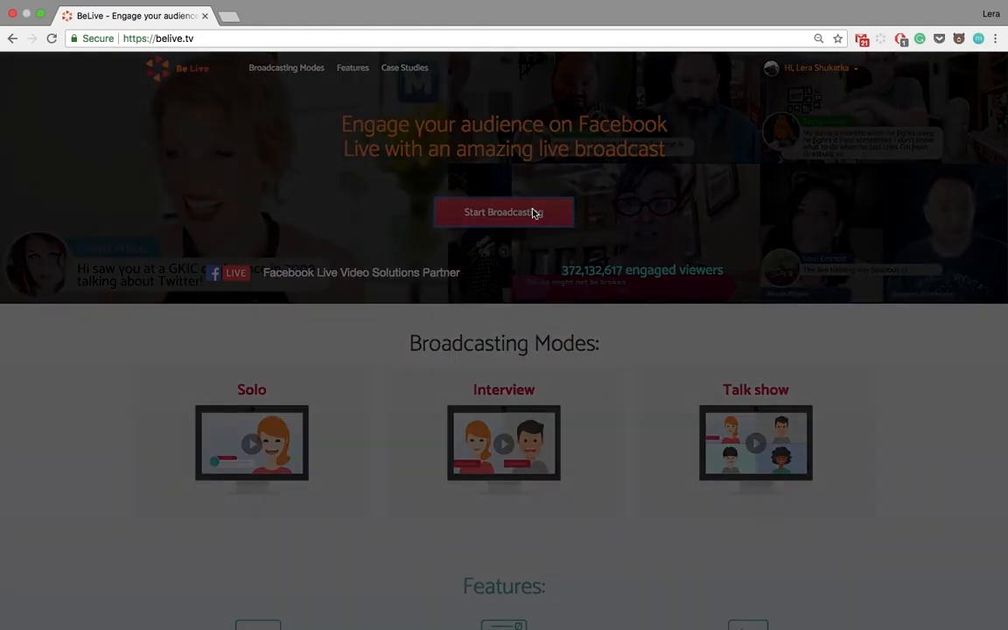
{"action": "left_click", "coordinate": [505, 212]}
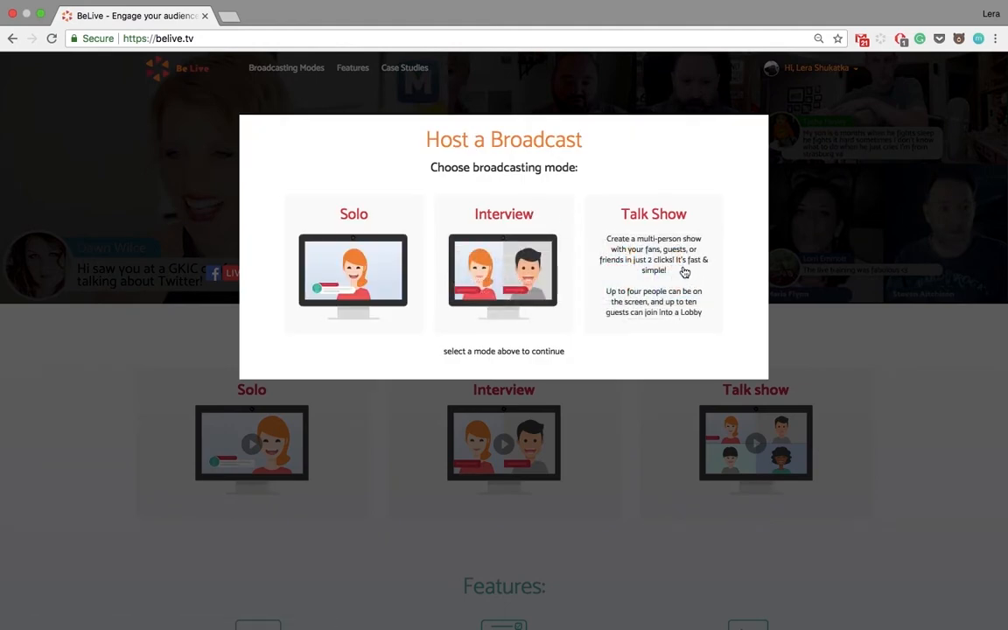
{"action": "left_click", "coordinate": [655, 277]}
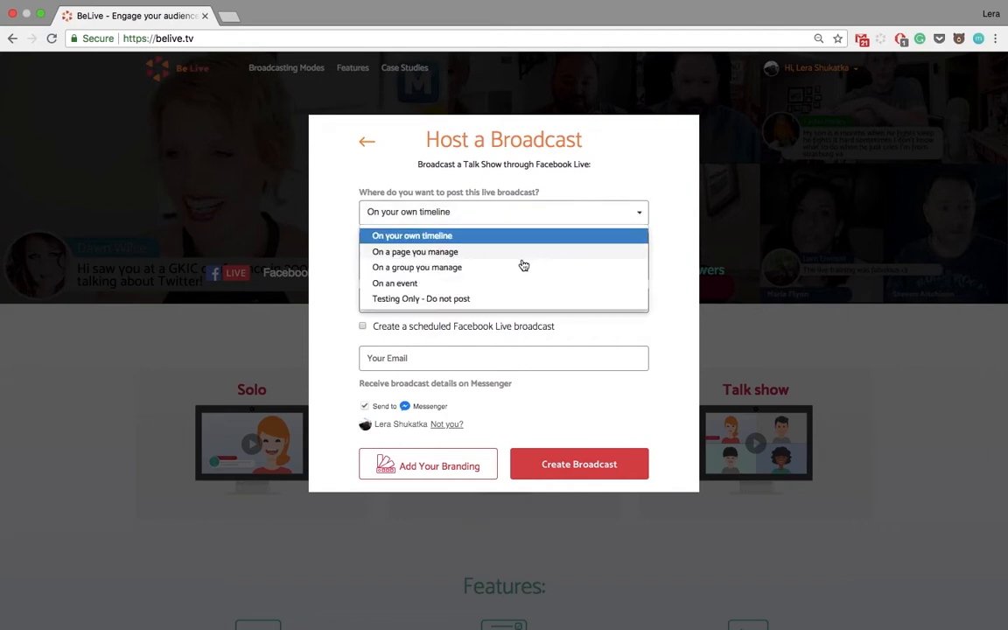
{"action": "mouse_move", "coordinate": [446, 277]}
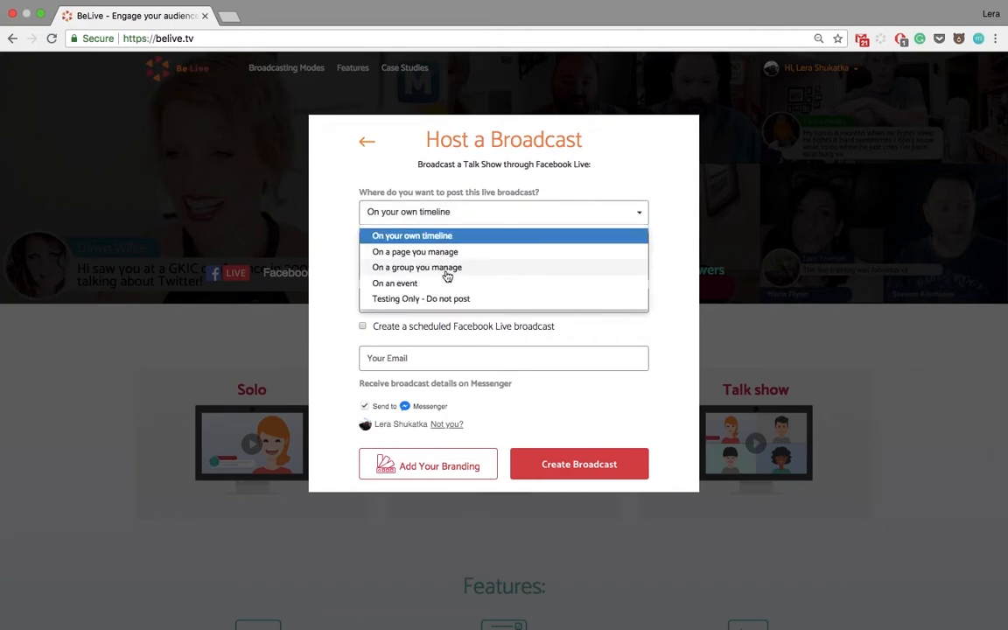
{"action": "mouse_move", "coordinate": [441, 310]}
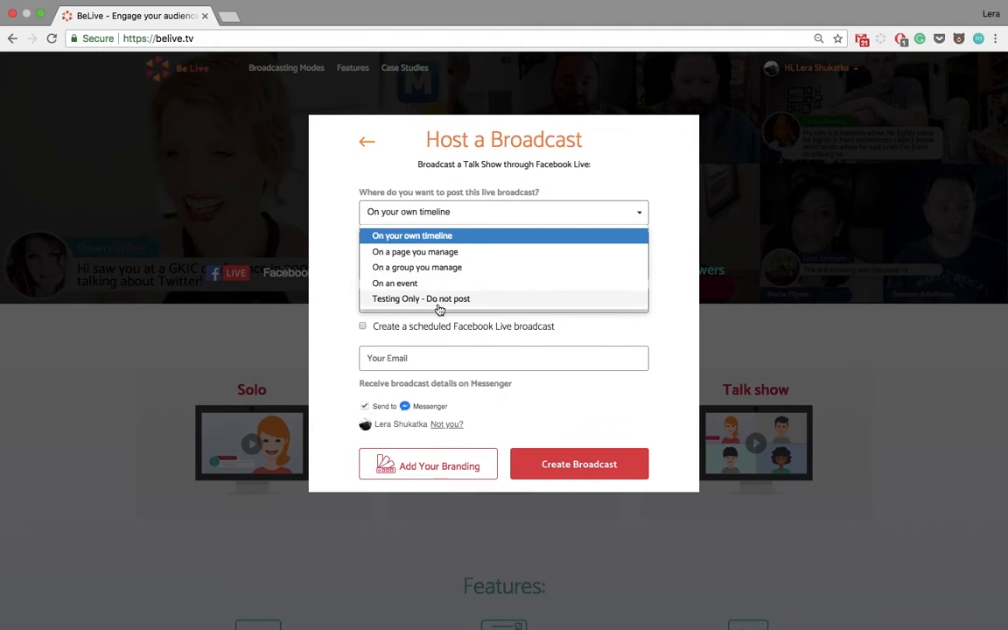
{"action": "mouse_move", "coordinate": [469, 244]}
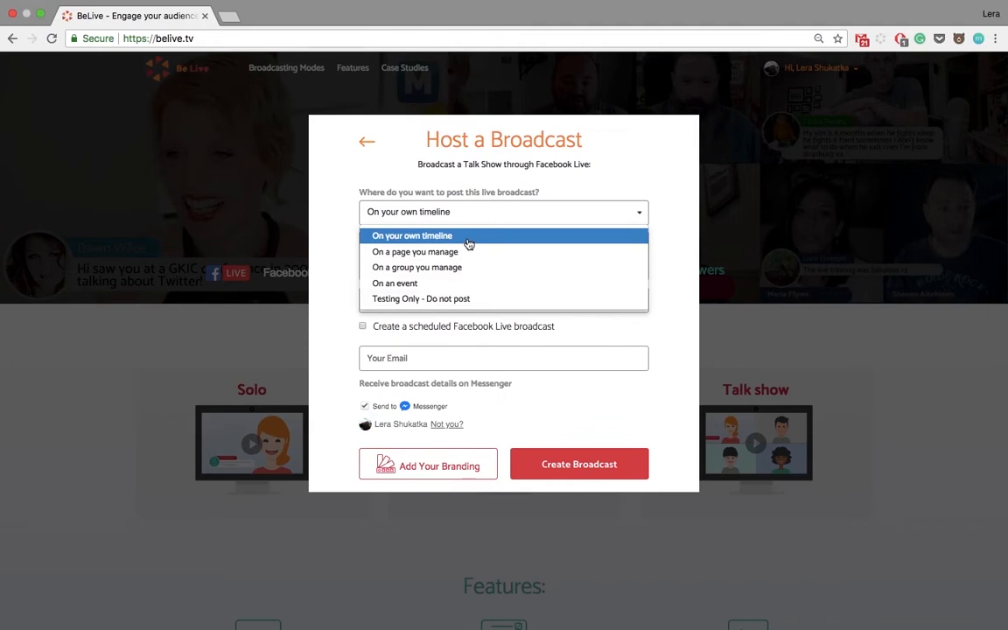
Step: Post to your own timeline with text 'Let's make a cool tutorial together!', leaving scheduling off
{"action": "left_click", "coordinate": [412, 235]}
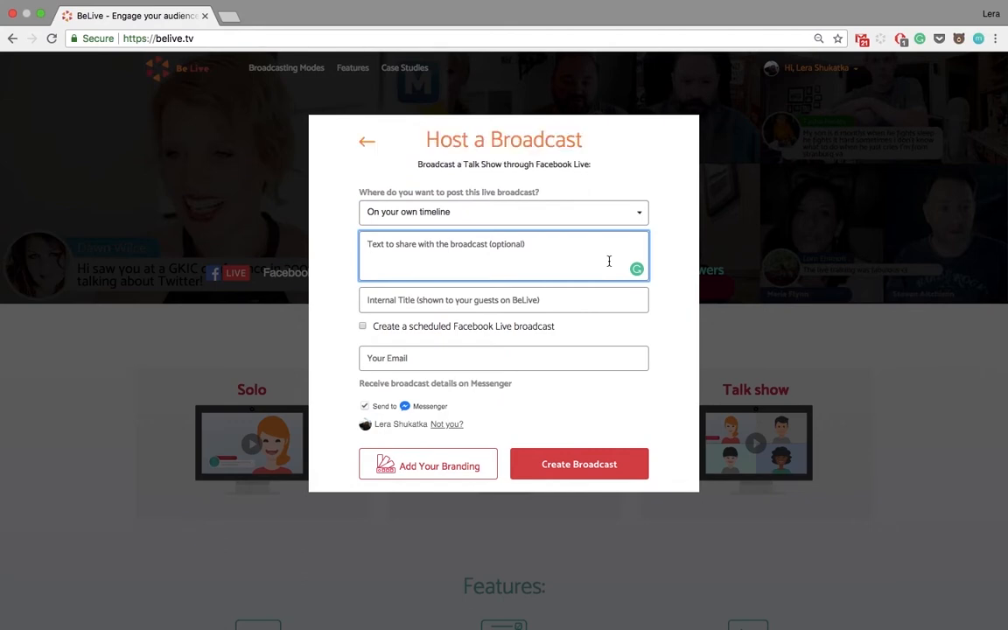
{"action": "type", "text": "Let's make a cool tutorial together!"}
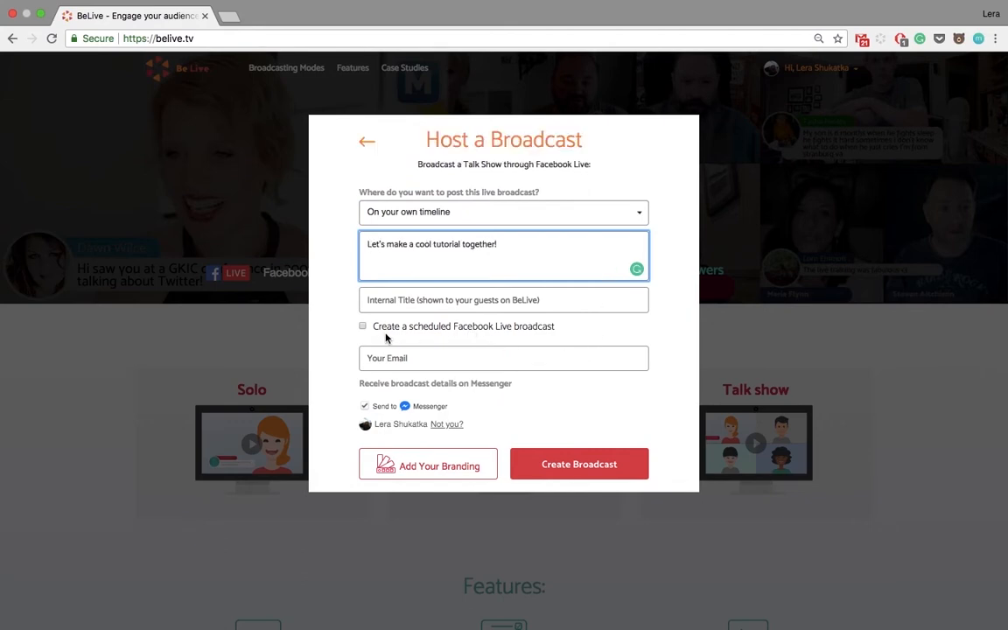
{"action": "left_click", "coordinate": [364, 326]}
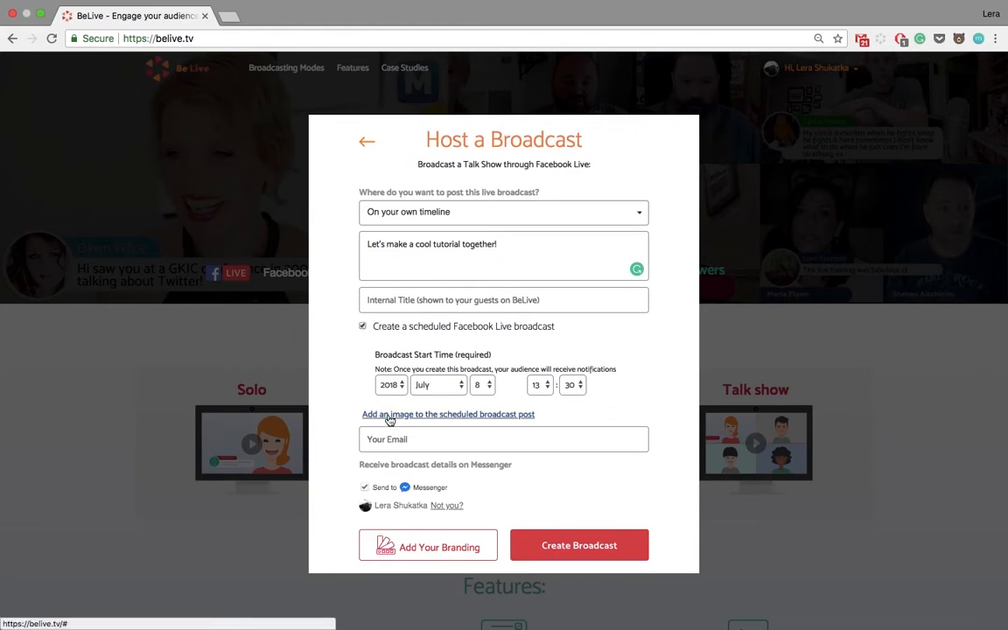
{"action": "left_click", "coordinate": [364, 325]}
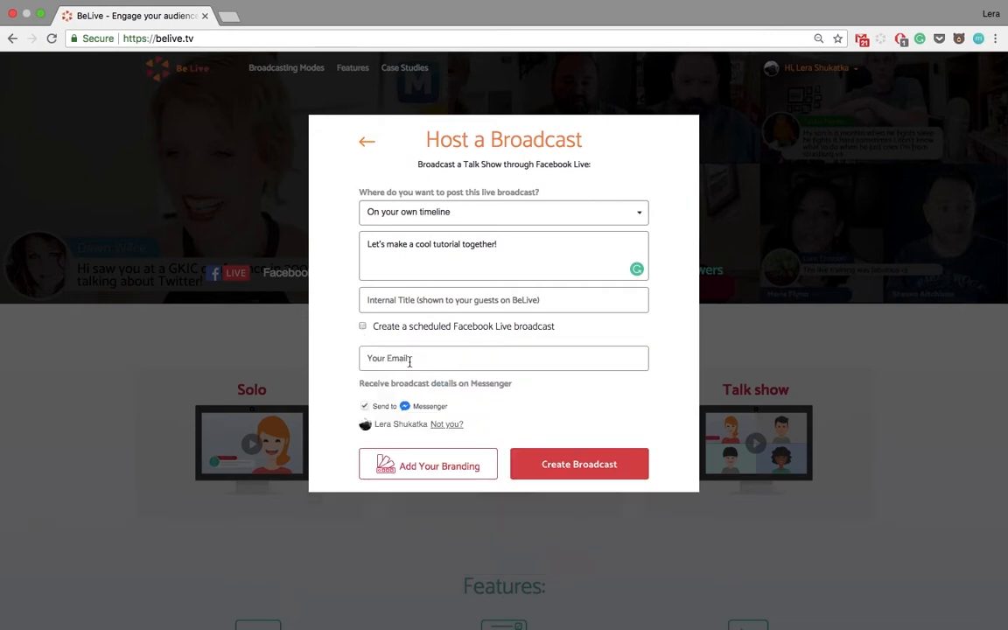
{"action": "mouse_move", "coordinate": [419, 417]}
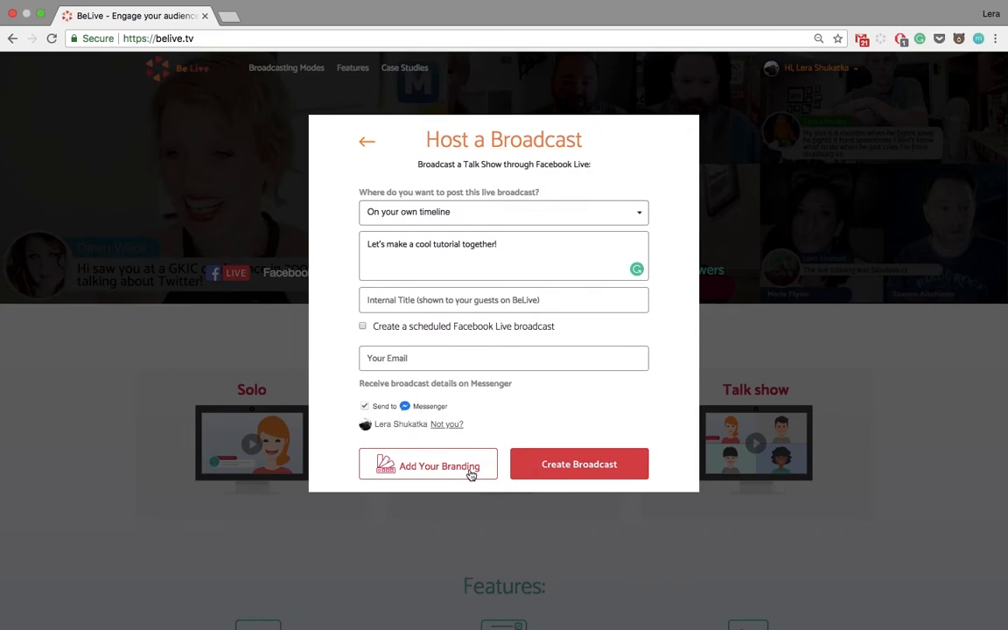
{"action": "mouse_move", "coordinate": [578, 466]}
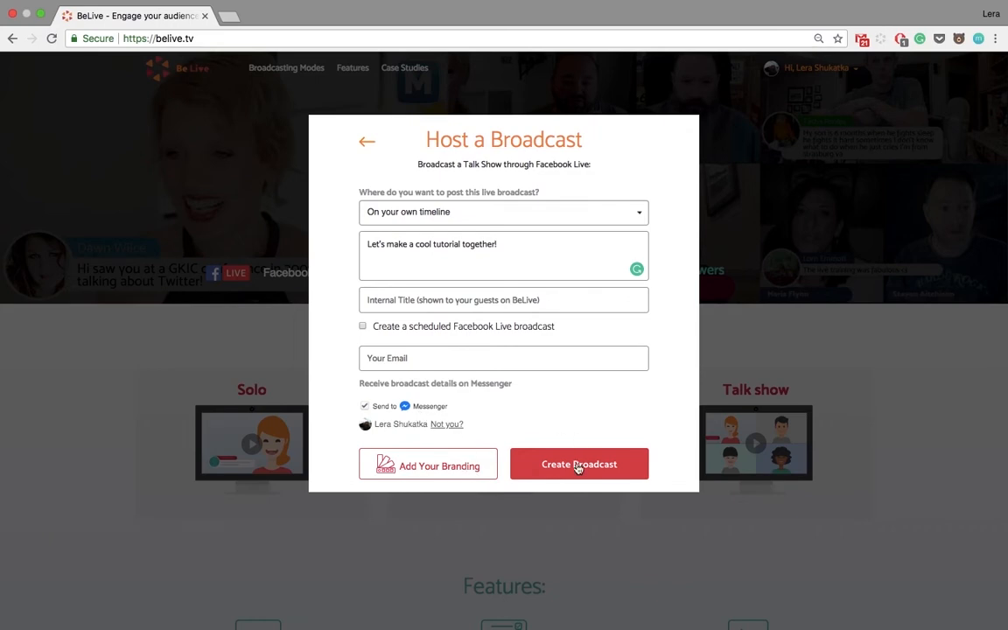
Step: Create the broadcast, enter the studio and add the Instagram beach-and-boat photo to the lobby
{"action": "left_click", "coordinate": [578, 464]}
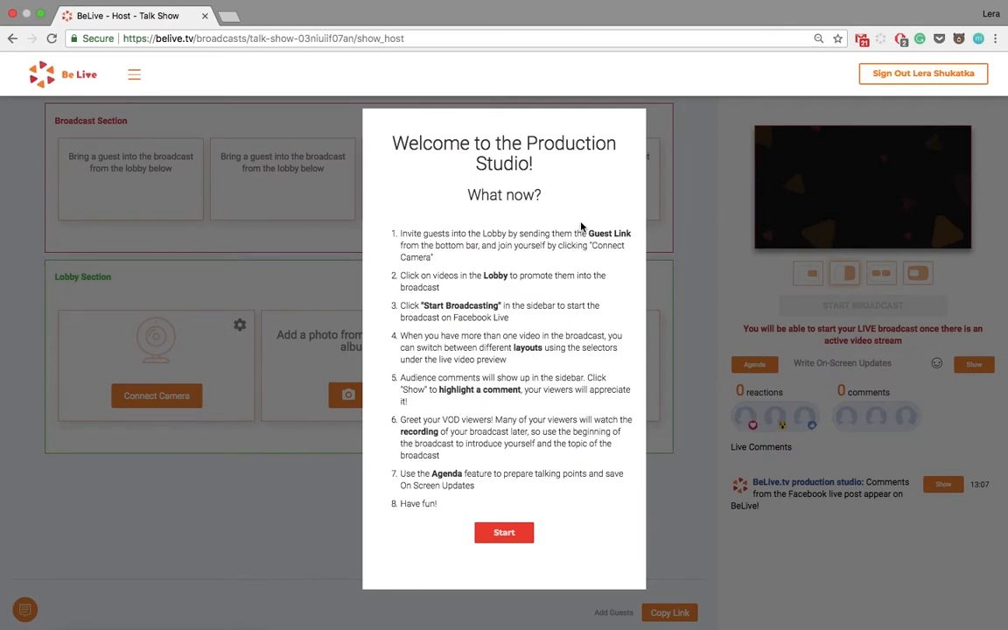
{"action": "left_click", "coordinate": [504, 532]}
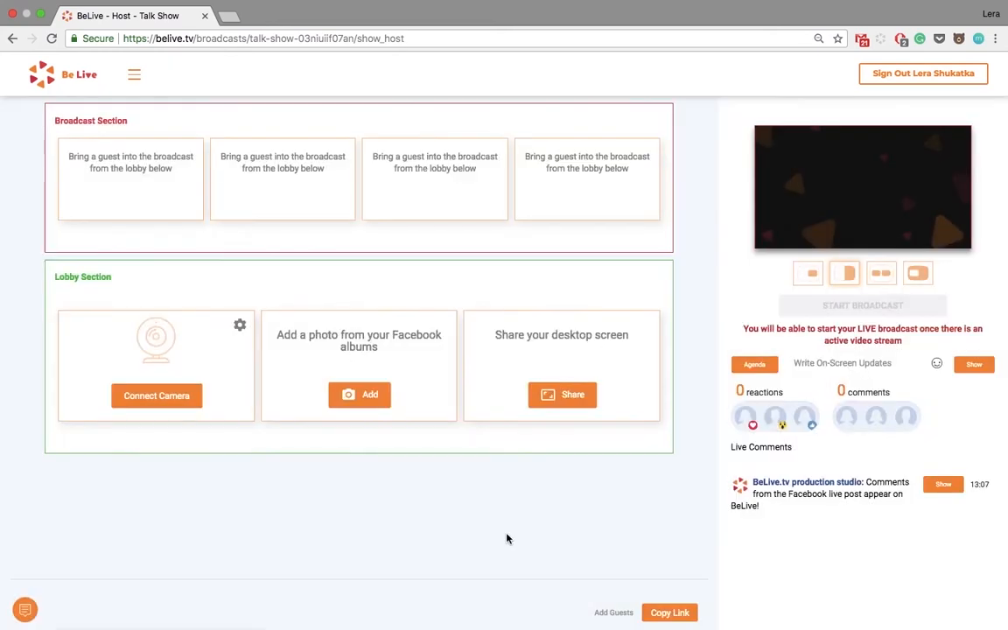
{"action": "mouse_move", "coordinate": [504, 525]}
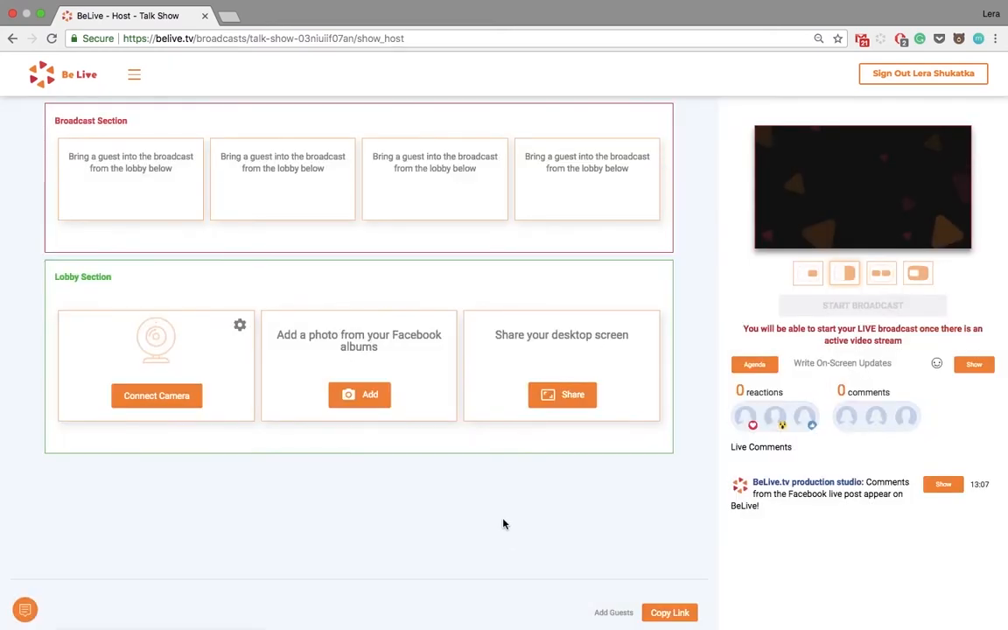
{"action": "left_click", "coordinate": [359, 394]}
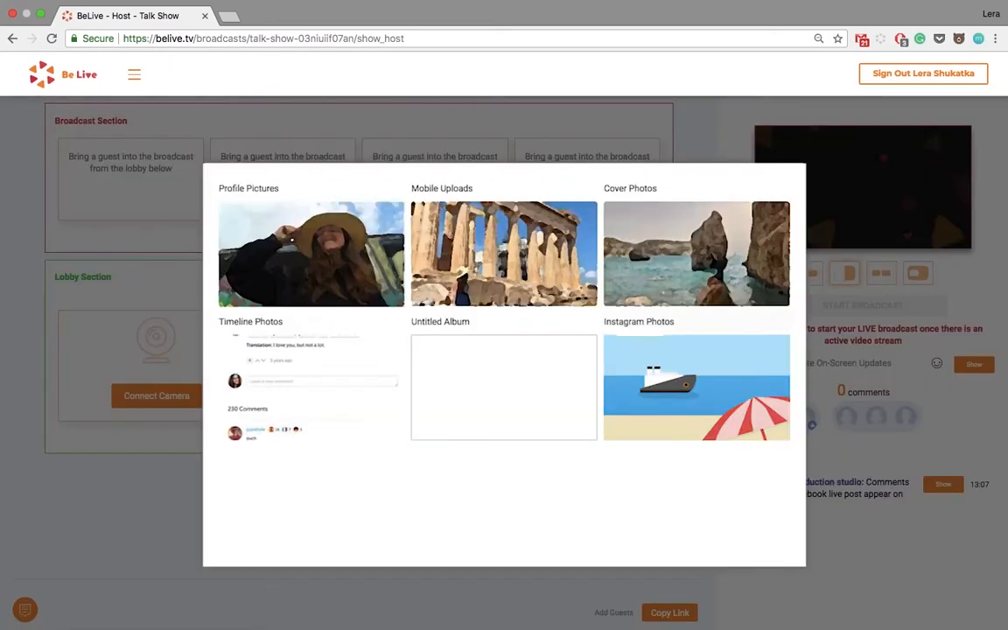
{"action": "left_click", "coordinate": [697, 387]}
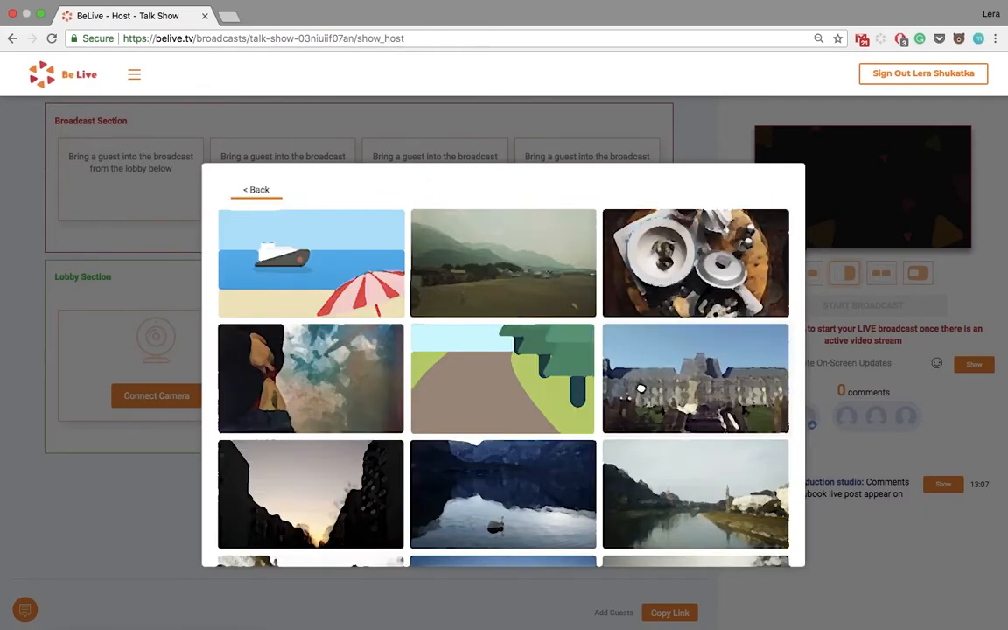
{"action": "left_click", "coordinate": [311, 262]}
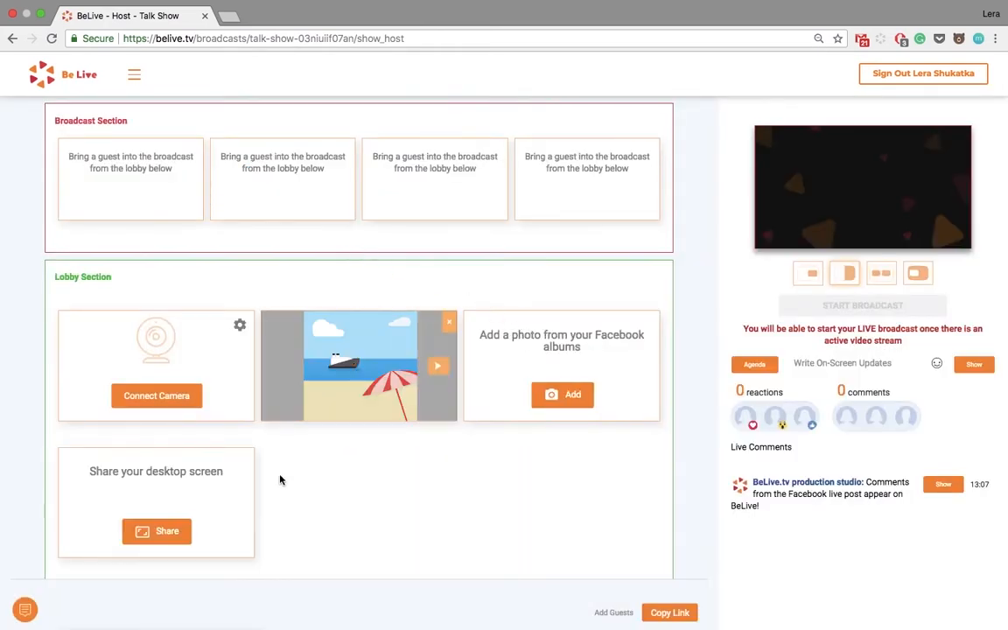
{"action": "left_click", "coordinate": [156, 533]}
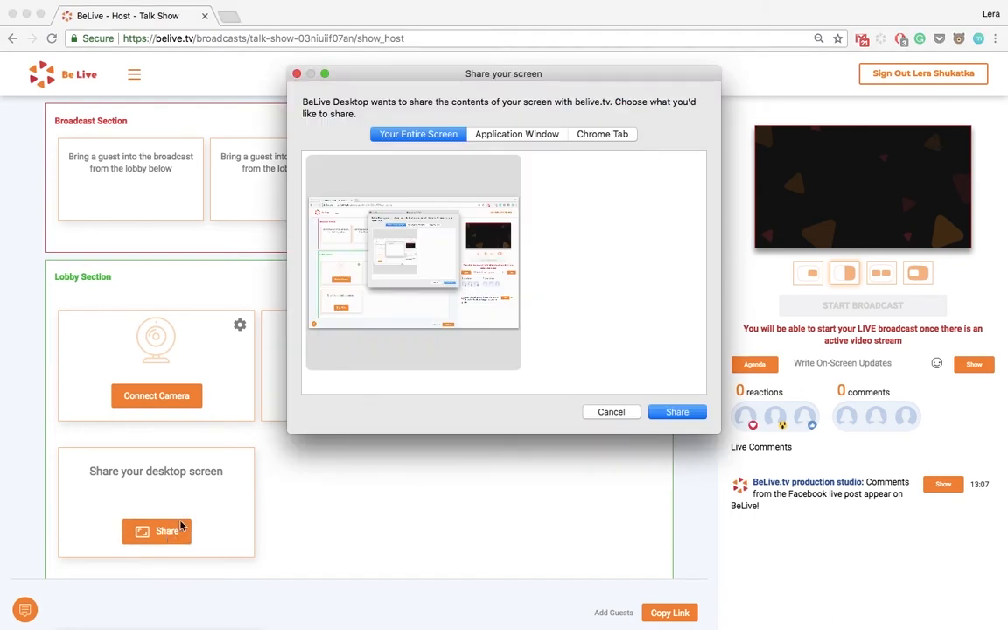
{"action": "mouse_move", "coordinate": [400, 344]}
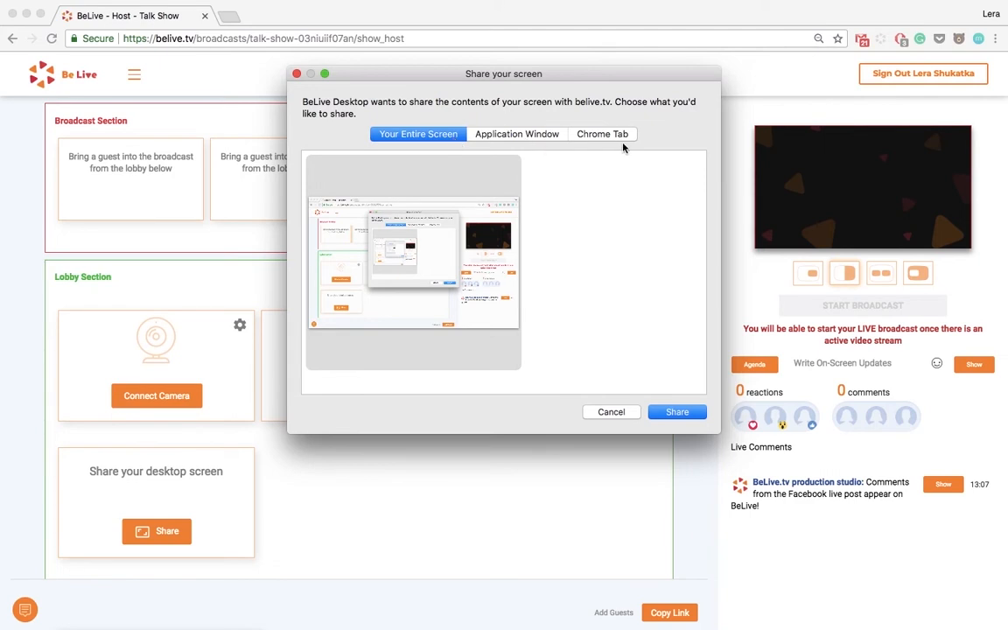
{"action": "left_click", "coordinate": [611, 413]}
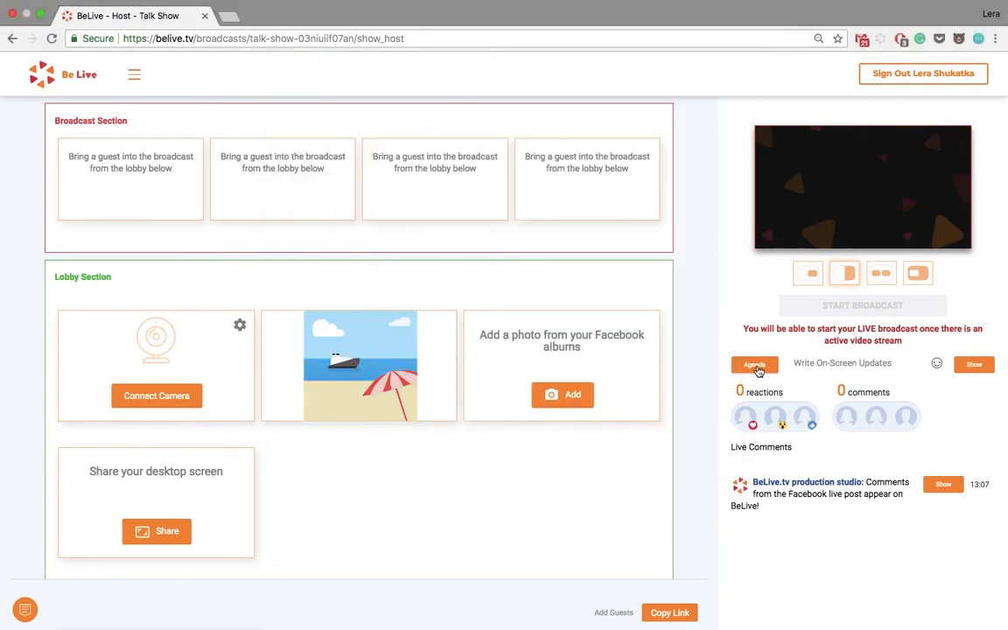
Step: Load the saved 'Smile' agenda into the broadcast agenda panel
{"action": "left_click", "coordinate": [753, 364]}
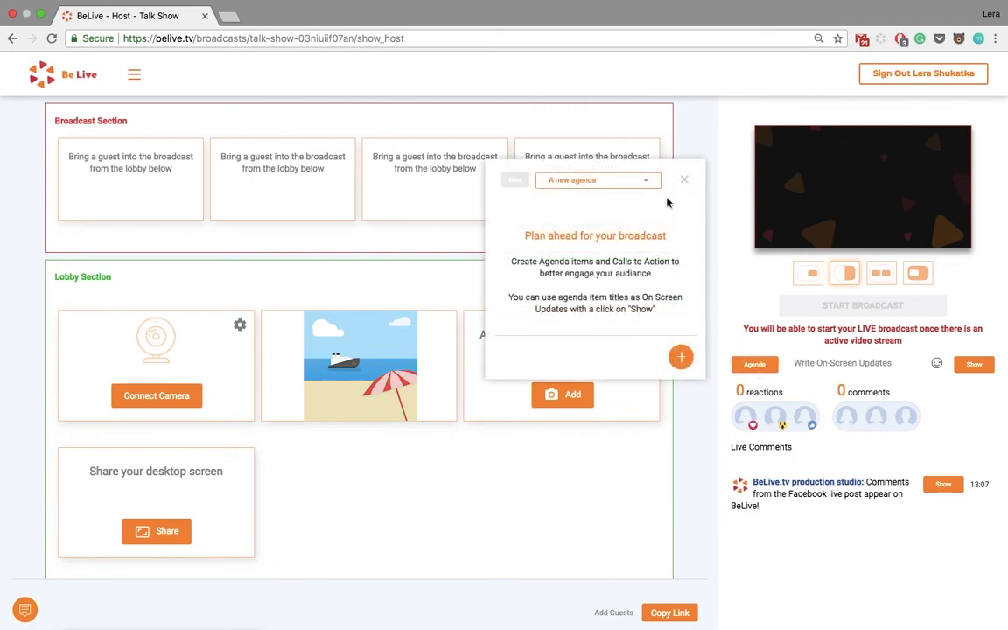
{"action": "left_click", "coordinate": [598, 181]}
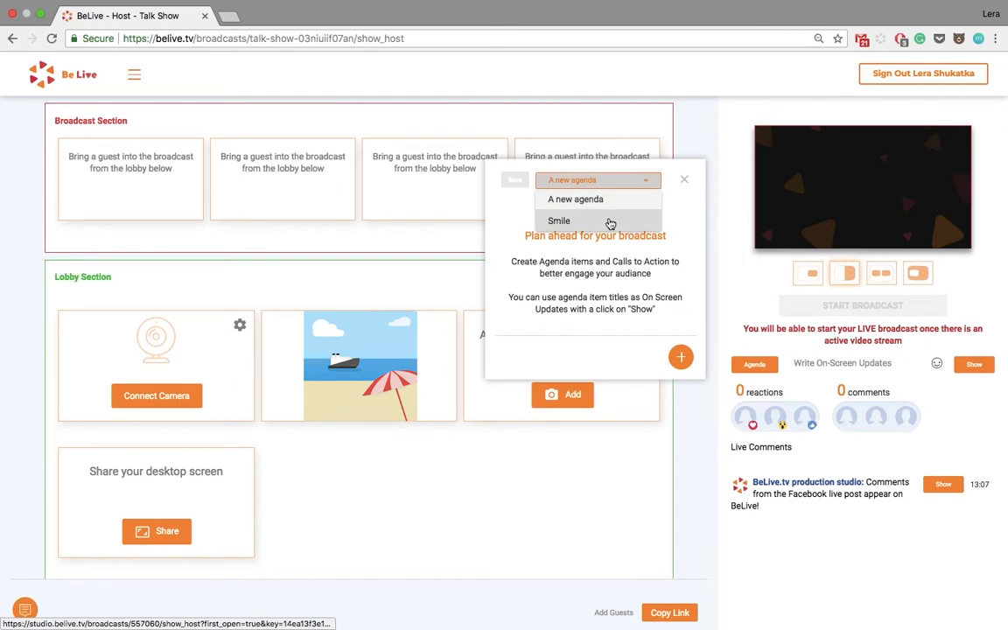
{"action": "left_click", "coordinate": [558, 220]}
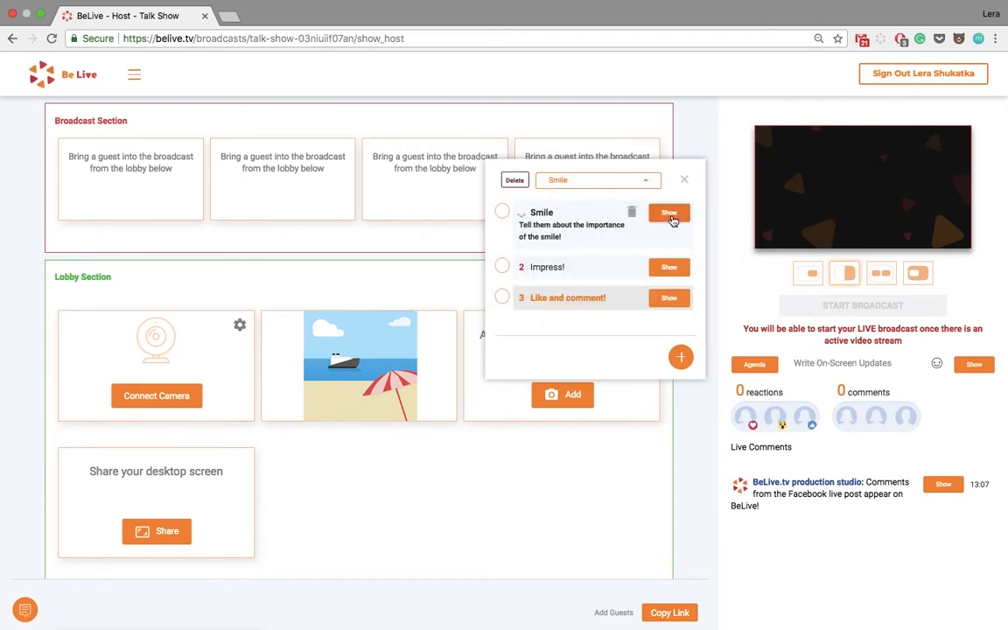
Step: Show and hide the Smile, impress! and Like and comment! updates on the preview
{"action": "left_click", "coordinate": [669, 213]}
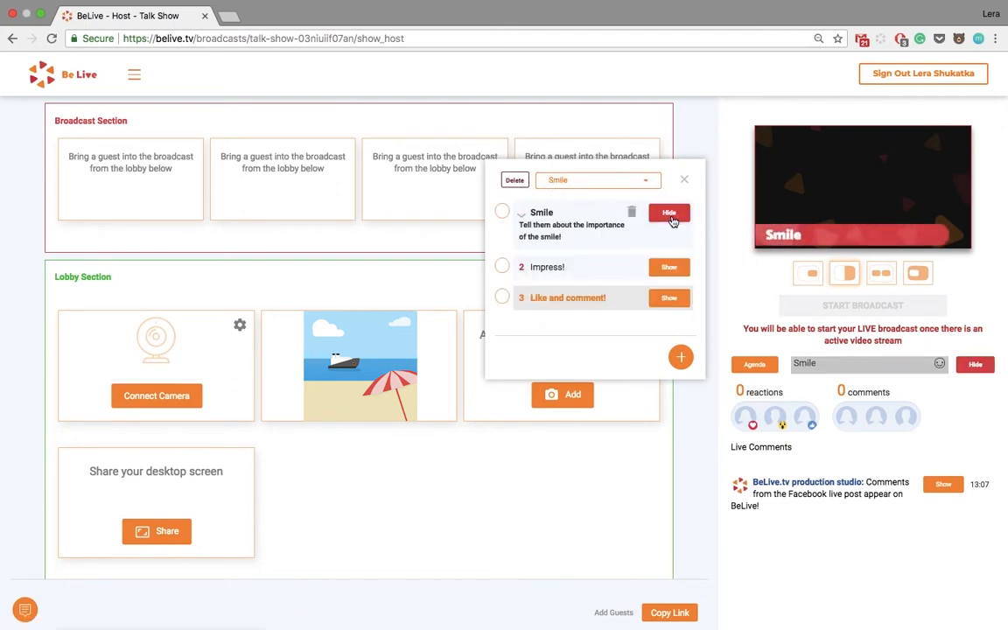
{"action": "left_click", "coordinate": [669, 266]}
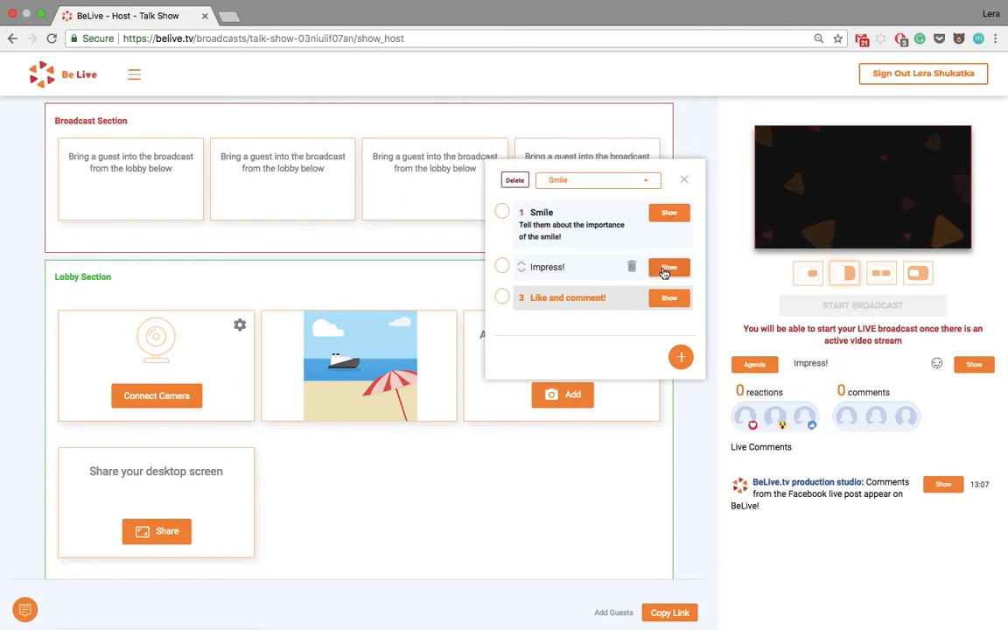
{"action": "left_click", "coordinate": [669, 267]}
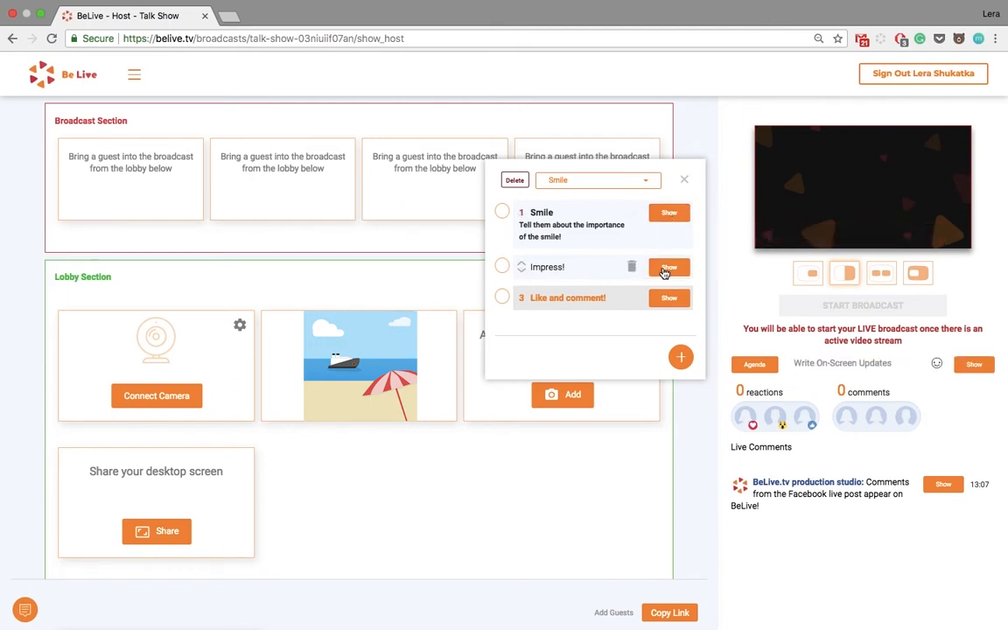
{"action": "left_click", "coordinate": [668, 297]}
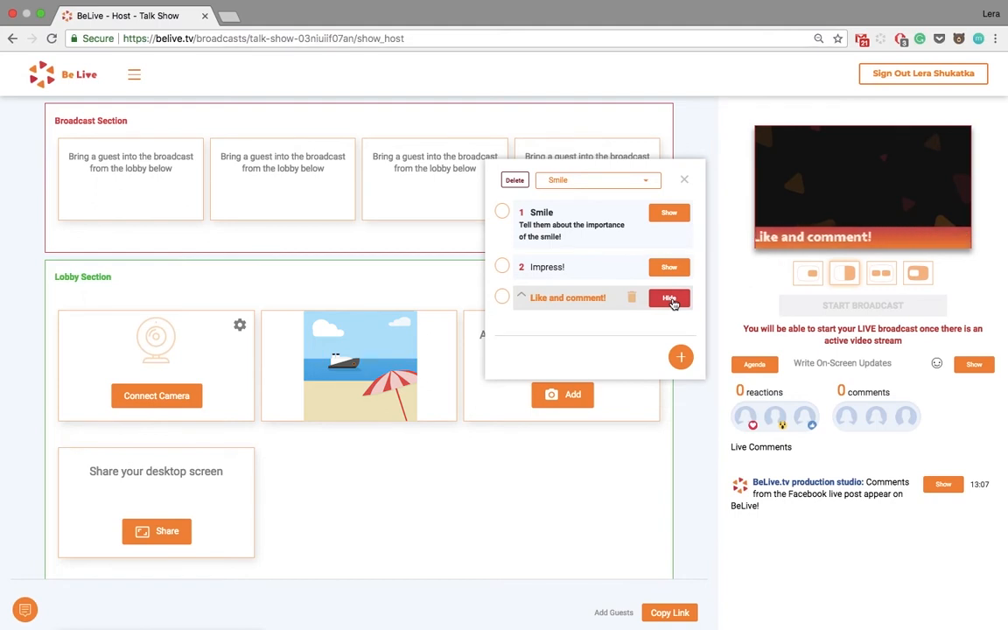
{"action": "left_click", "coordinate": [669, 298]}
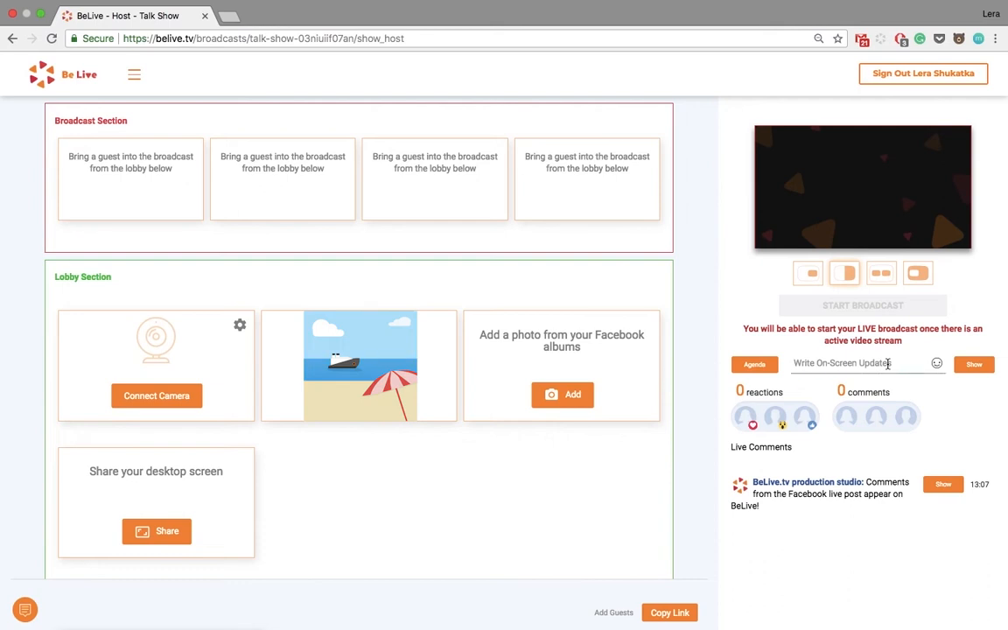
{"action": "type", "text": "Hello"}
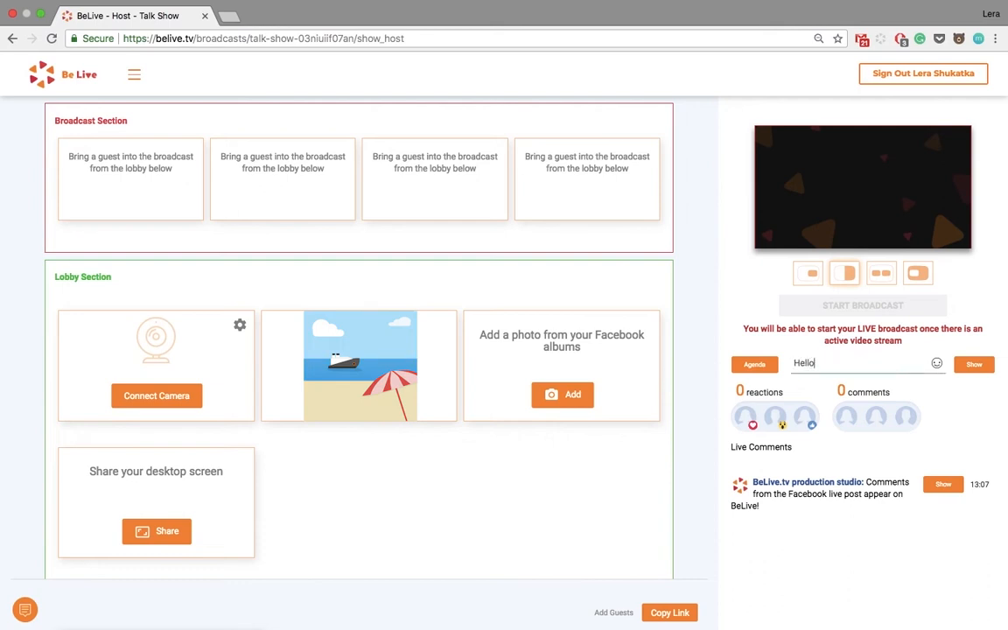
{"action": "left_click", "coordinate": [973, 364]}
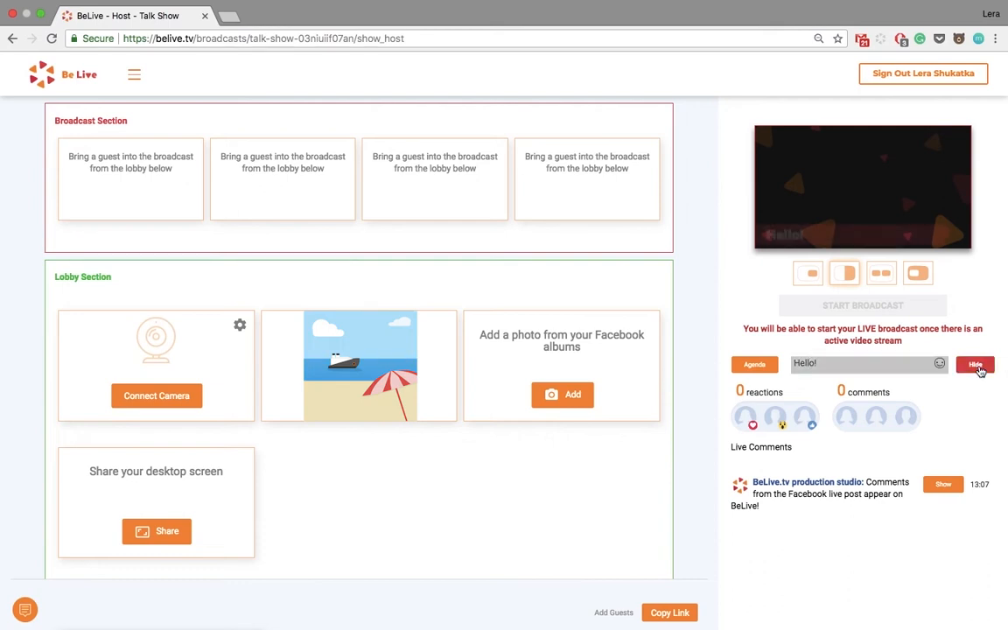
{"action": "left_click", "coordinate": [975, 364]}
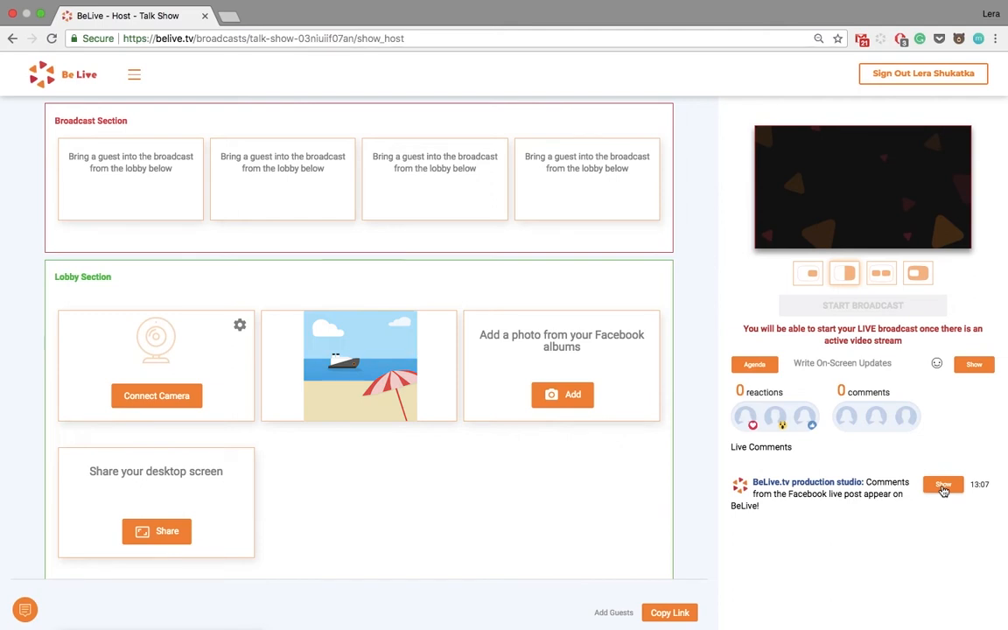
{"action": "left_click", "coordinate": [943, 483]}
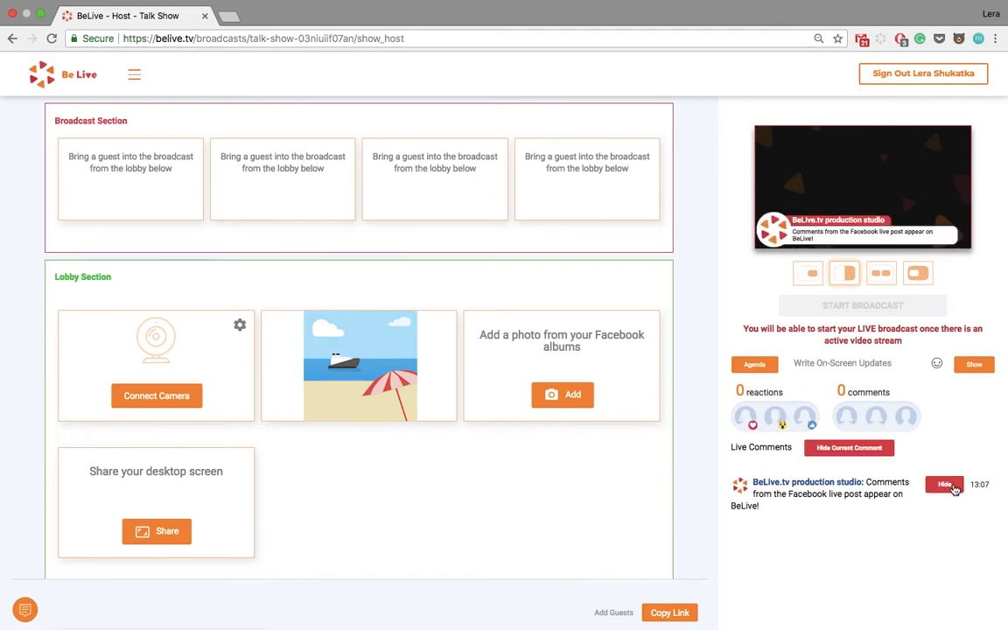
{"action": "left_click", "coordinate": [946, 483]}
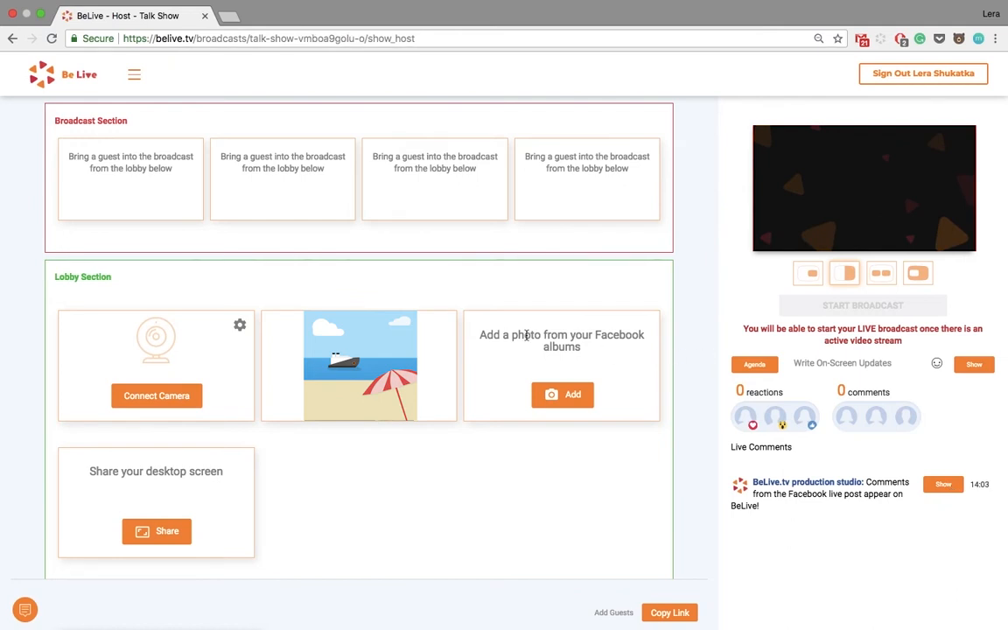
Step: Keep the camera at 480p resolution and save the camera and audio settings
{"action": "left_click", "coordinate": [240, 324]}
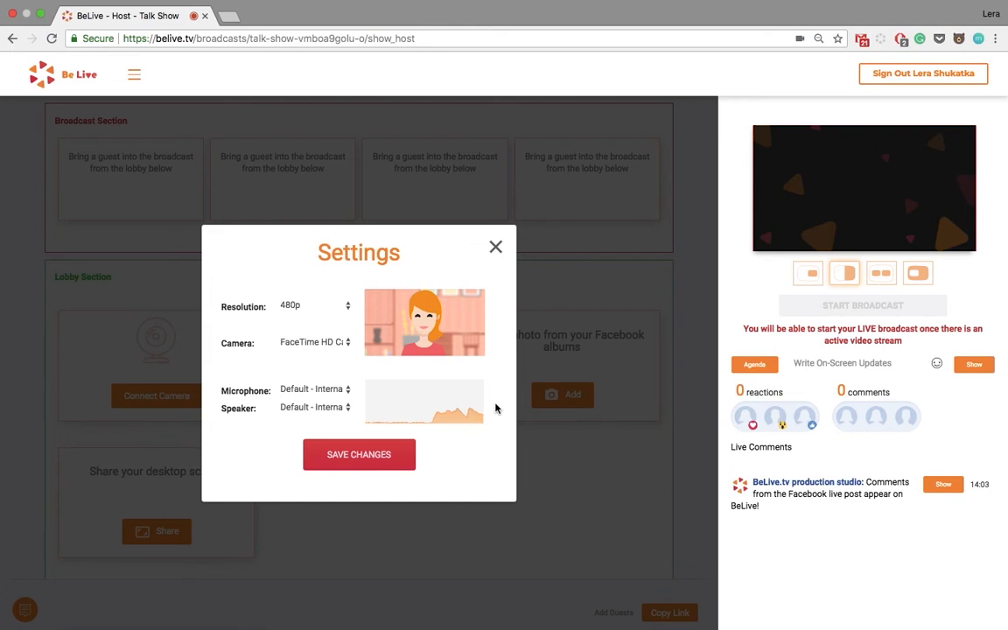
{"action": "mouse_move", "coordinate": [464, 375]}
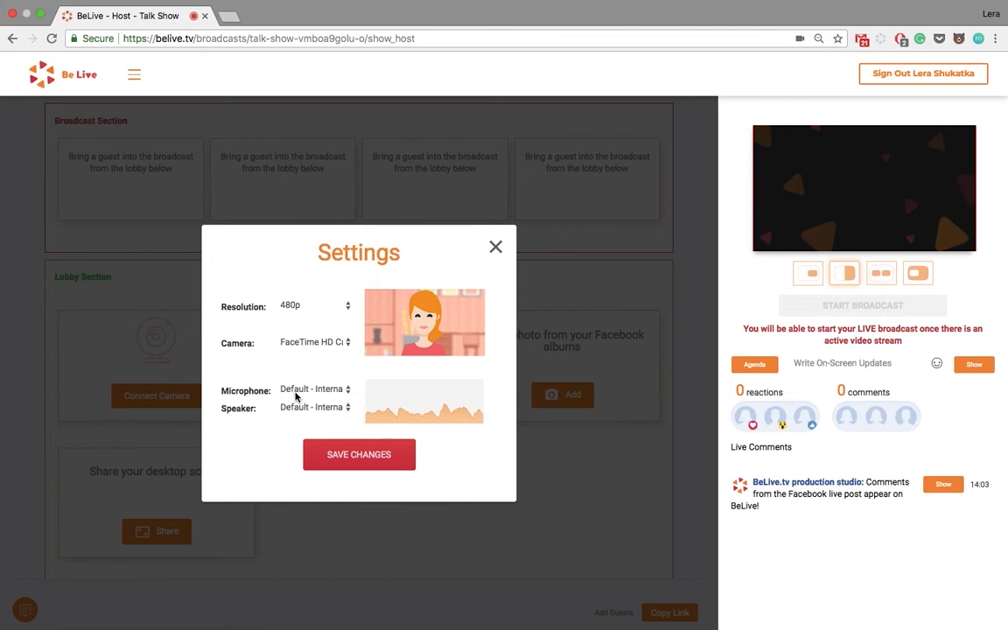
{"action": "left_click", "coordinate": [316, 304]}
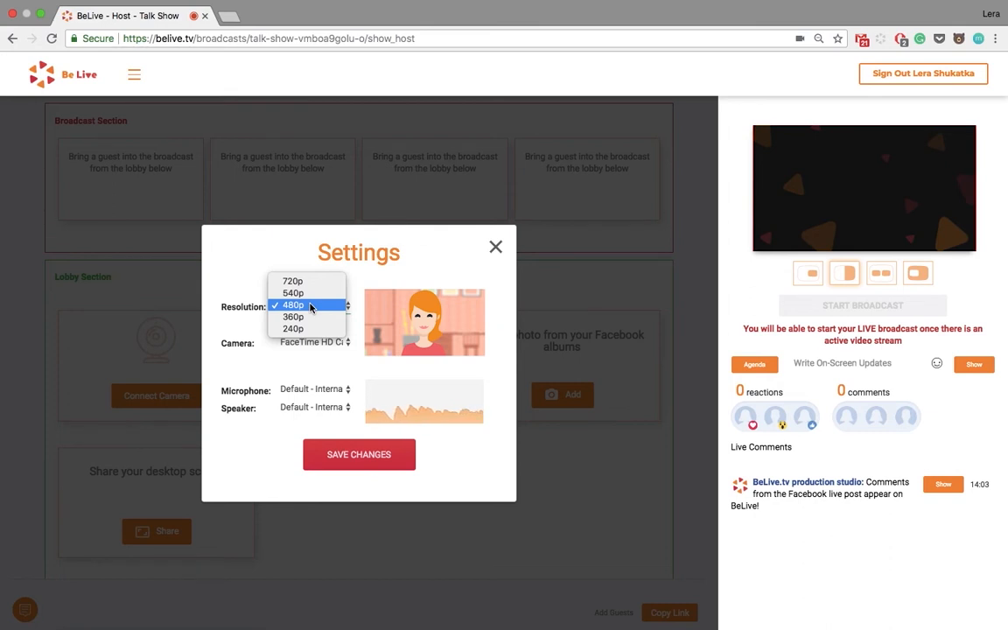
{"action": "left_click", "coordinate": [294, 305]}
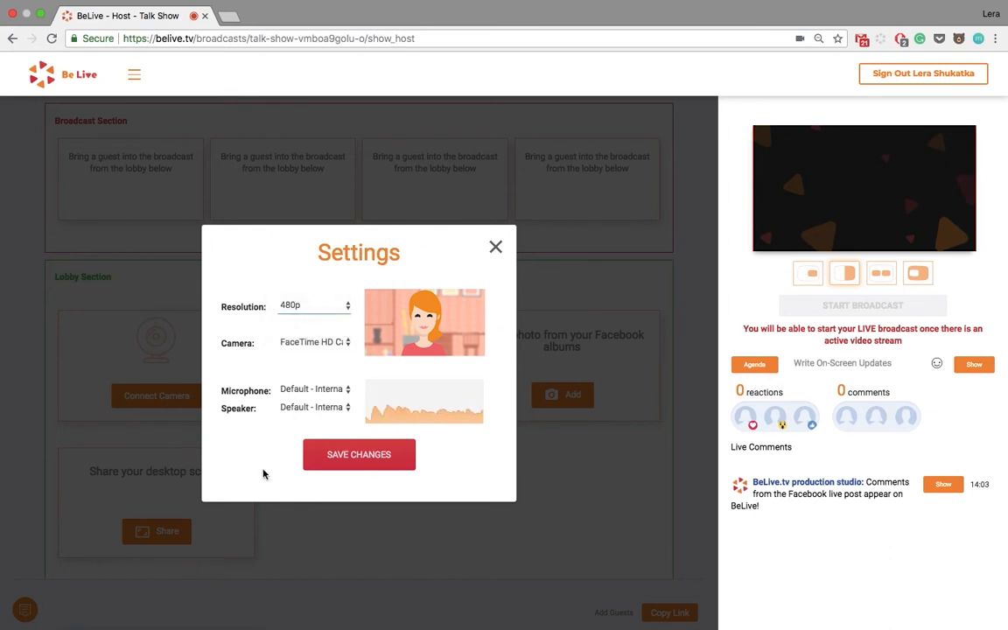
{"action": "left_click", "coordinate": [496, 247]}
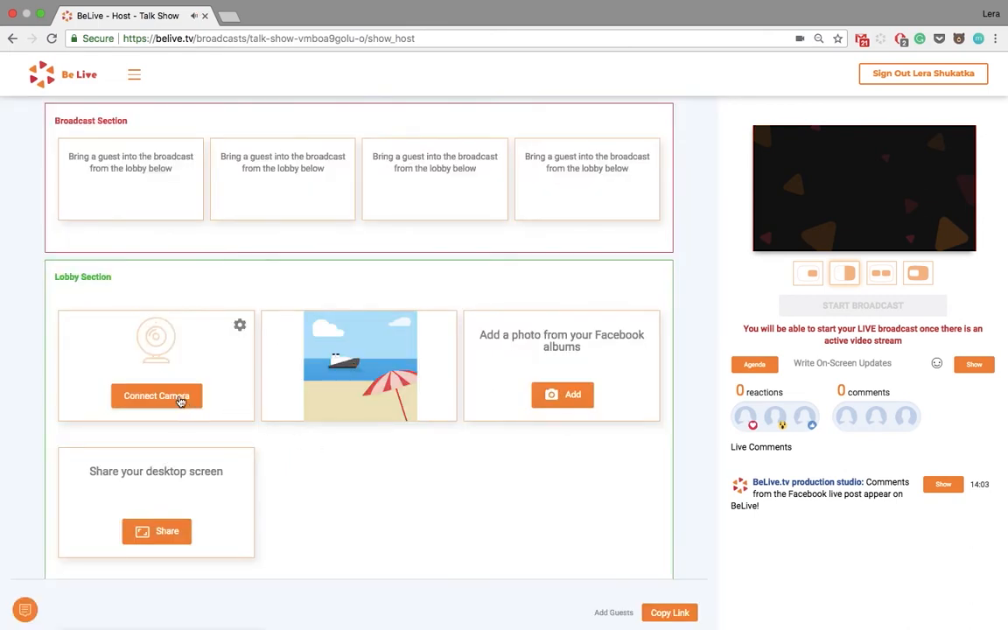
Step: Connect the host's camera and bring the host onto the broadcast
{"action": "left_click", "coordinate": [155, 396]}
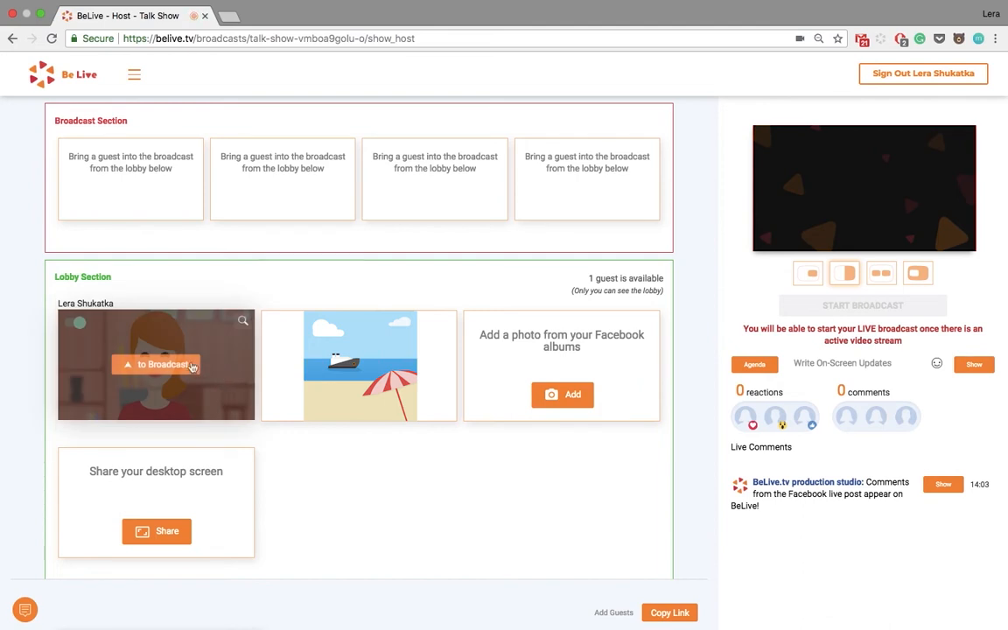
{"action": "left_click", "coordinate": [157, 364]}
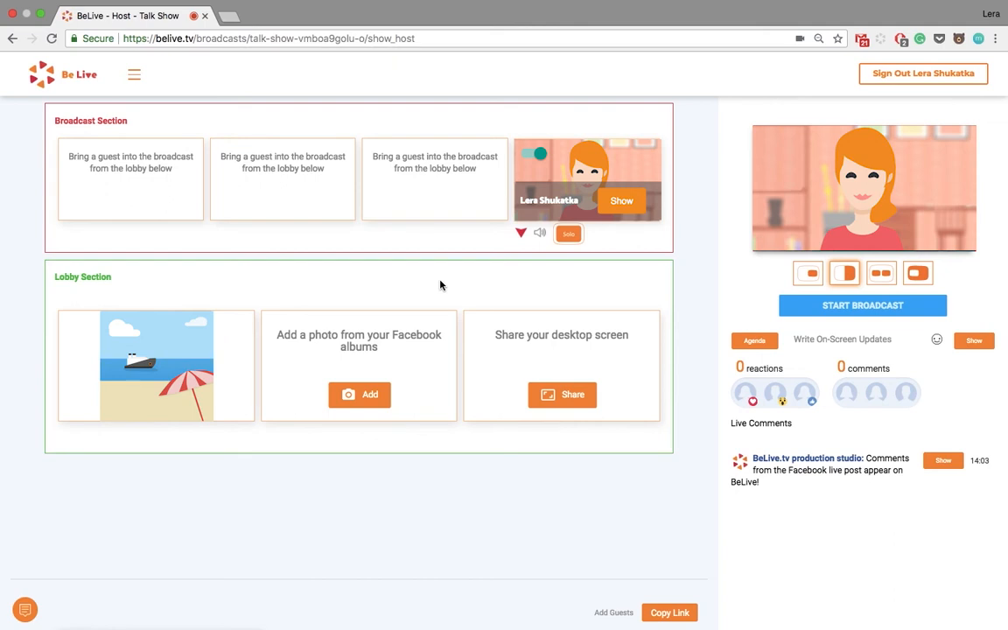
{"action": "mouse_move", "coordinate": [480, 294]}
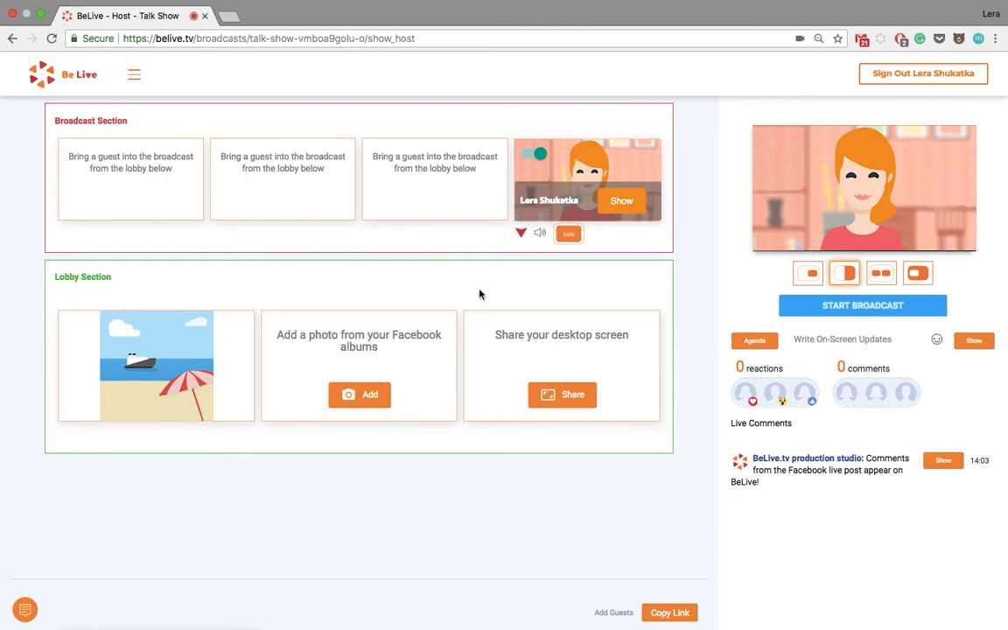
{"action": "mouse_move", "coordinate": [671, 613]}
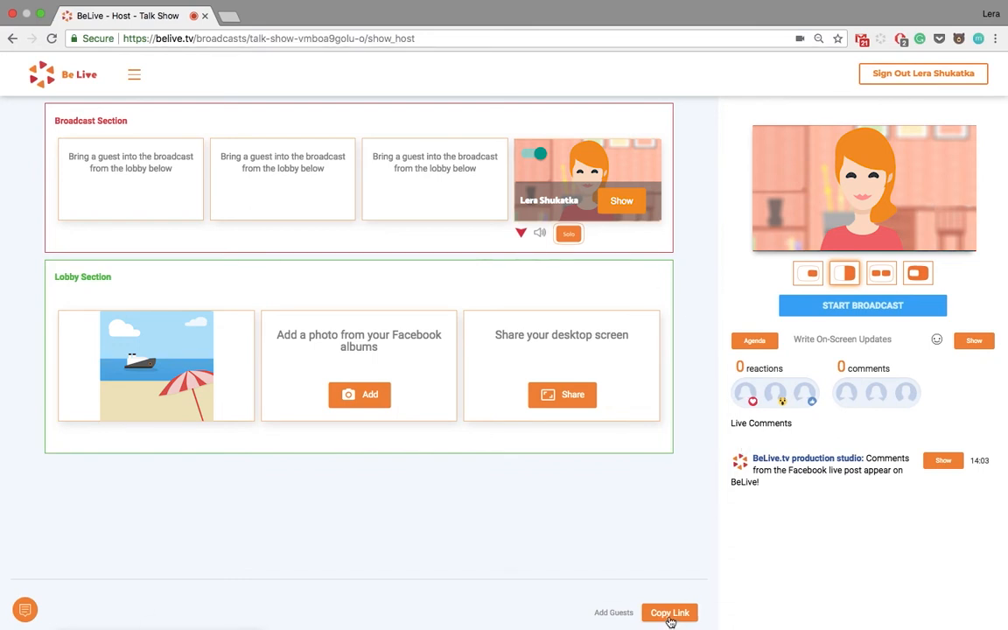
Step: Copy the guest invitation link and check the team chat message 'Hi! Can you hear me?'
{"action": "left_click", "coordinate": [669, 613]}
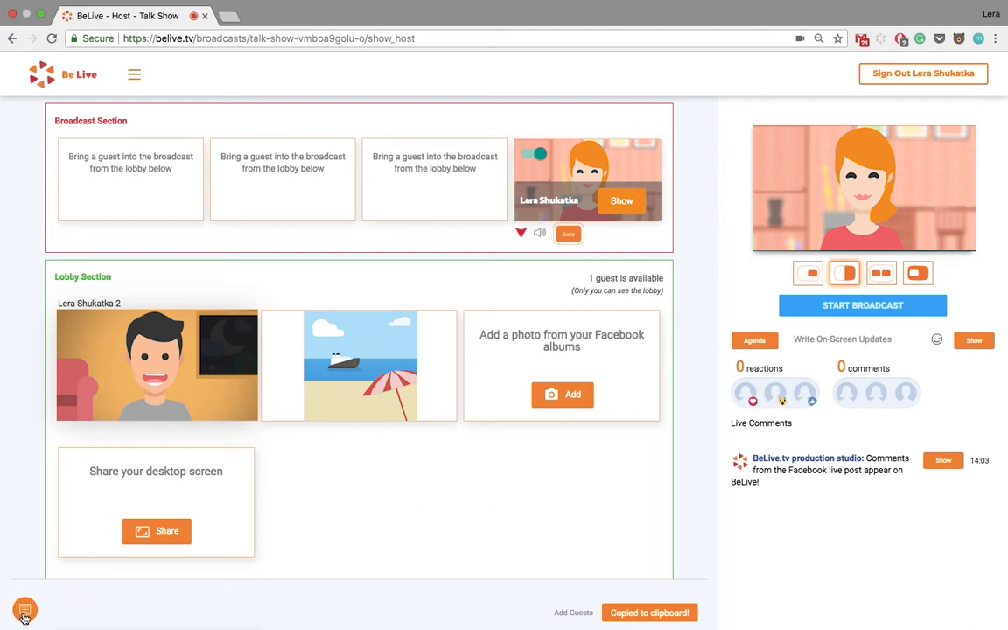
{"action": "left_click", "coordinate": [24, 609]}
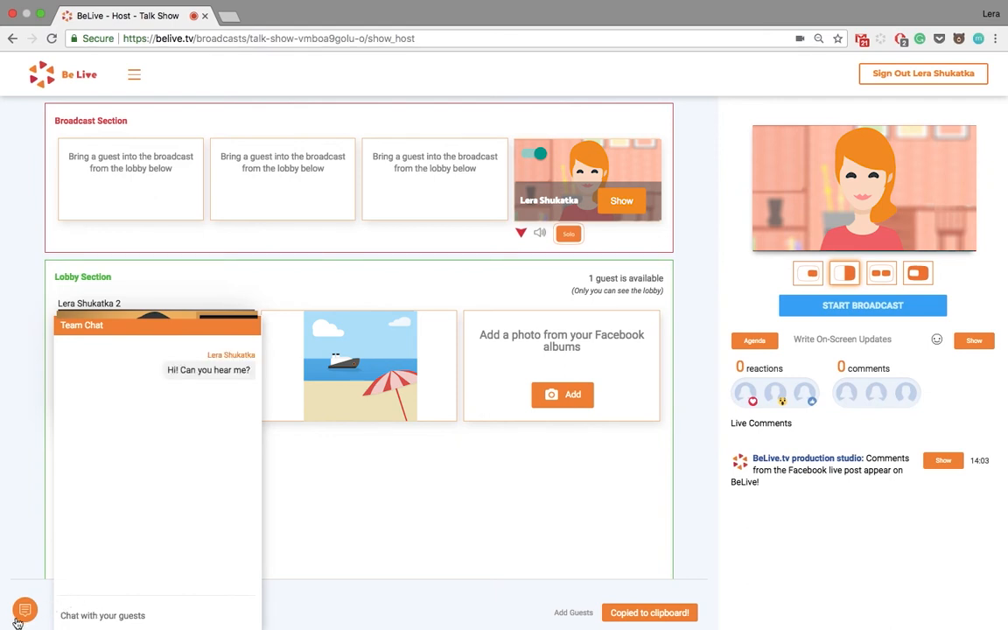
{"action": "left_click", "coordinate": [25, 609]}
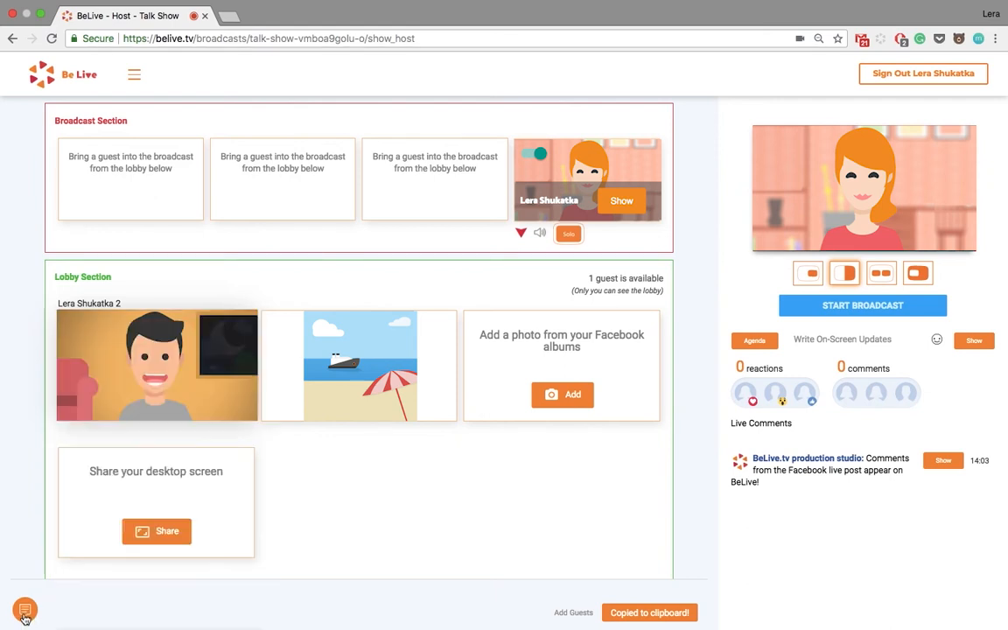
{"action": "mouse_move", "coordinate": [263, 476]}
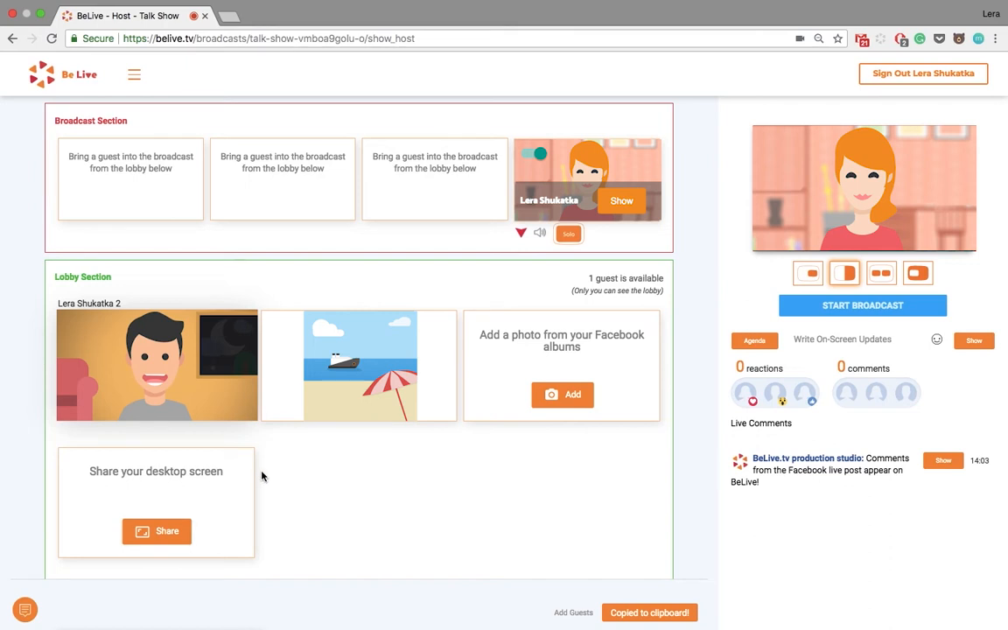
{"action": "mouse_move", "coordinate": [264, 476]}
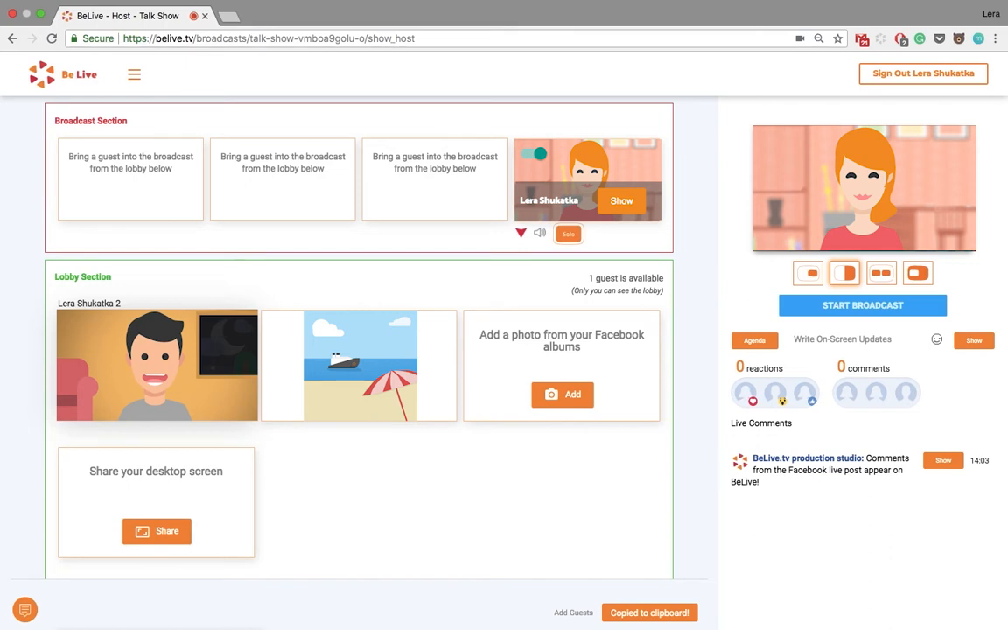
{"action": "mouse_move", "coordinate": [308, 298]}
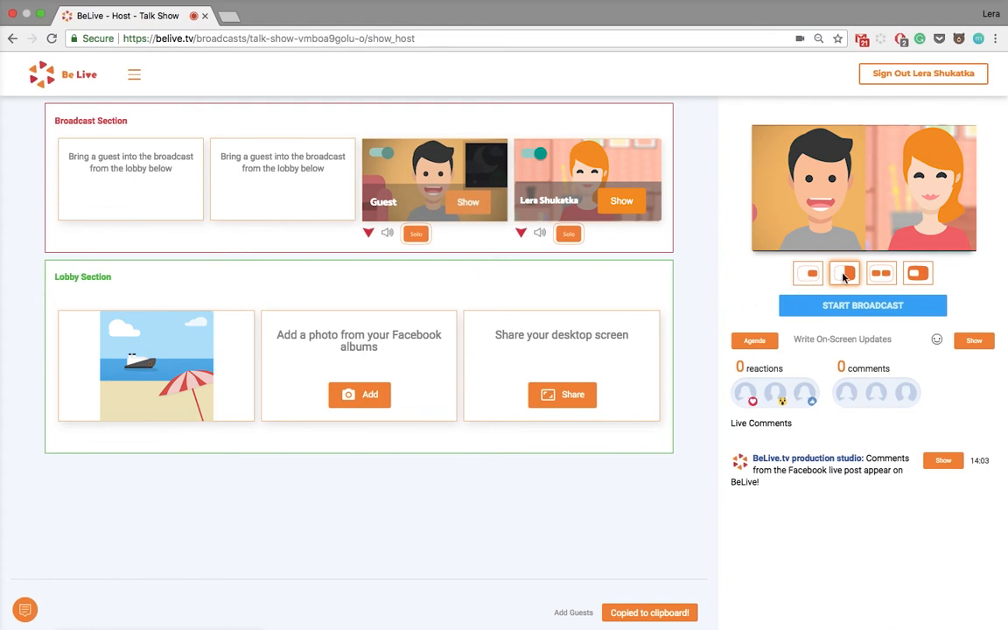
Step: Try the layouts and settle on guest and host side by side at full size
{"action": "left_click", "coordinate": [881, 273]}
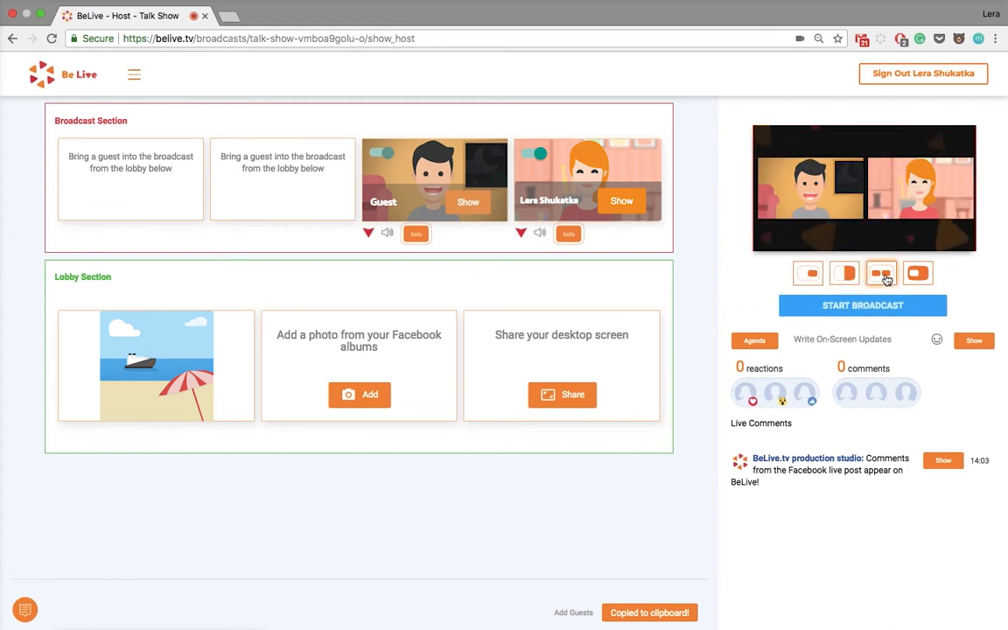
{"action": "left_click", "coordinate": [917, 273]}
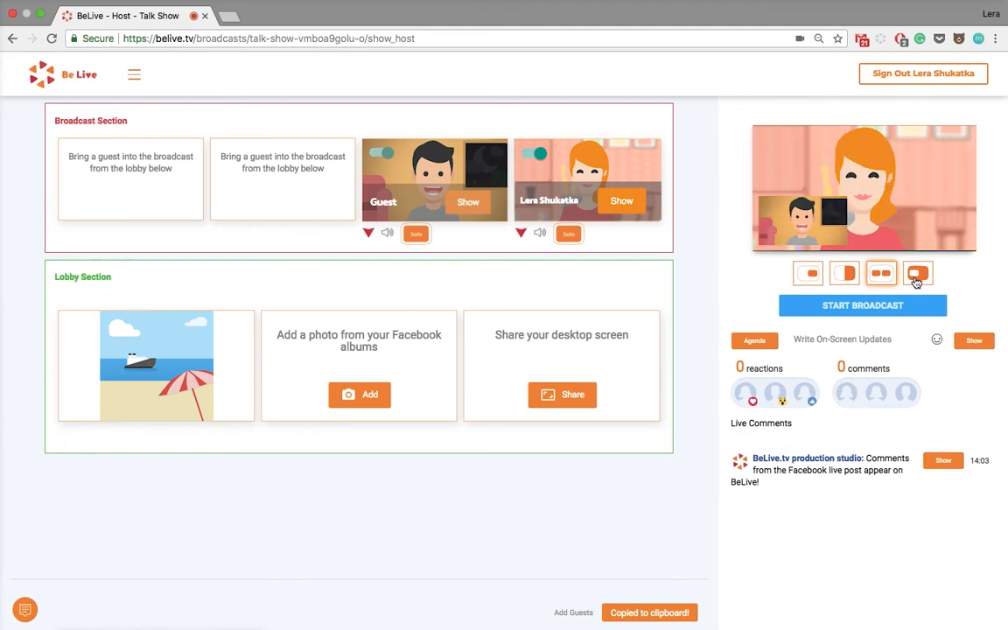
{"action": "left_click", "coordinate": [844, 273]}
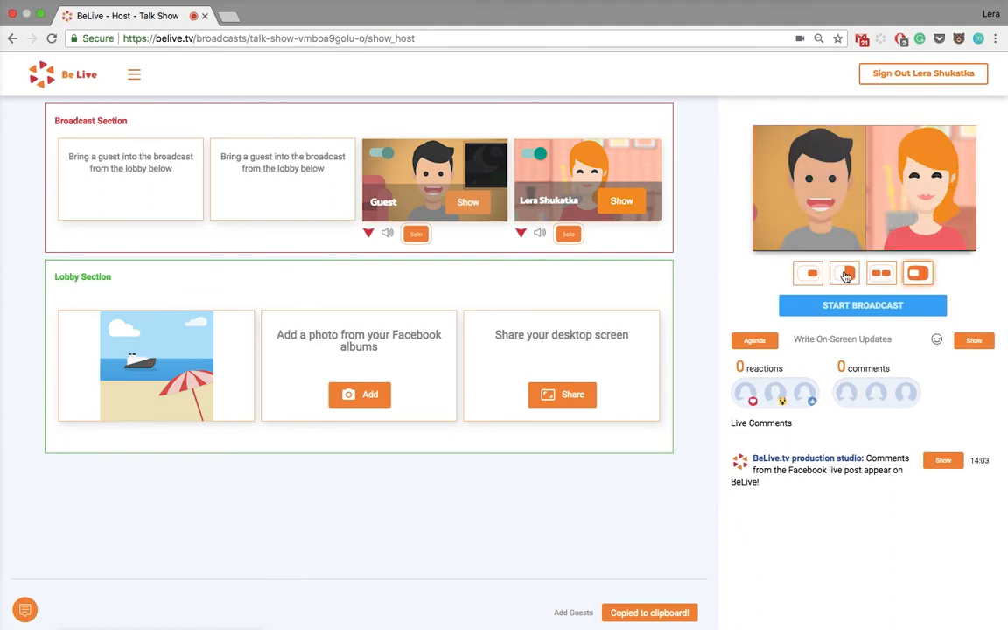
{"action": "left_click", "coordinate": [844, 273]}
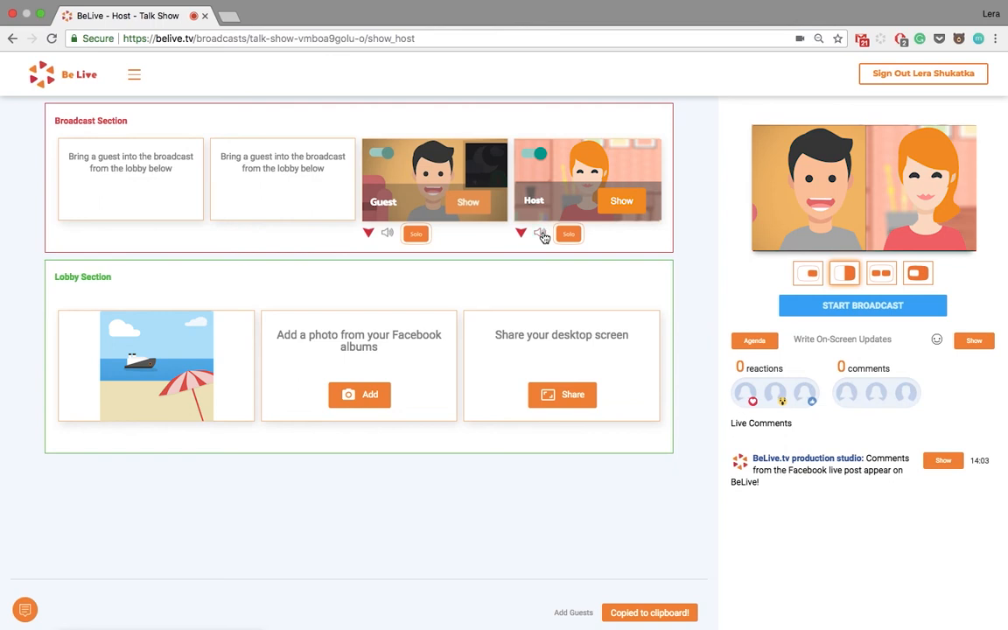
Step: Rename the host's card to 'Host'
{"action": "left_click", "coordinate": [416, 235]}
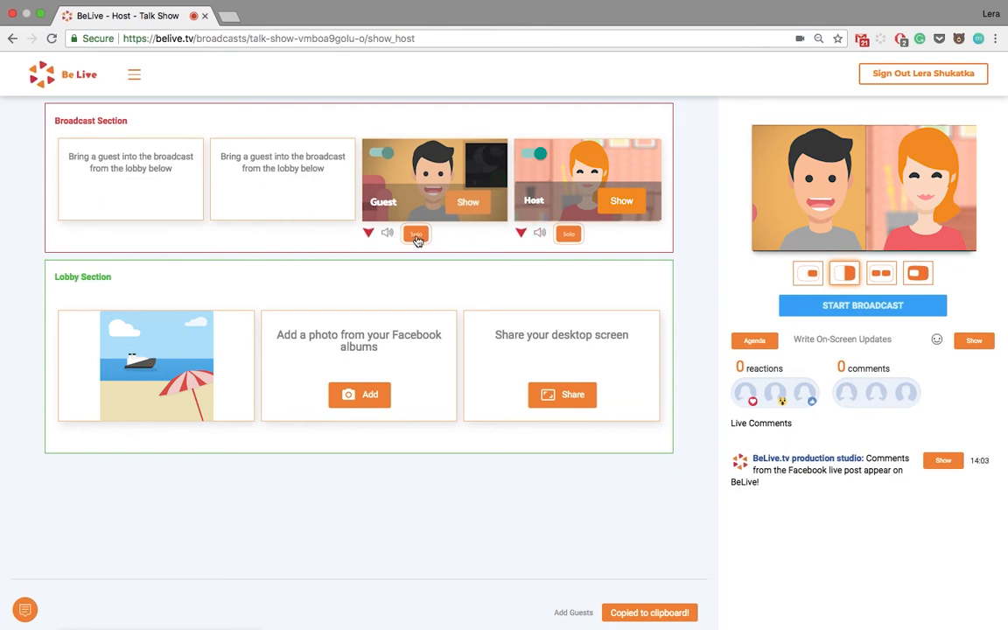
{"action": "left_click", "coordinate": [416, 233]}
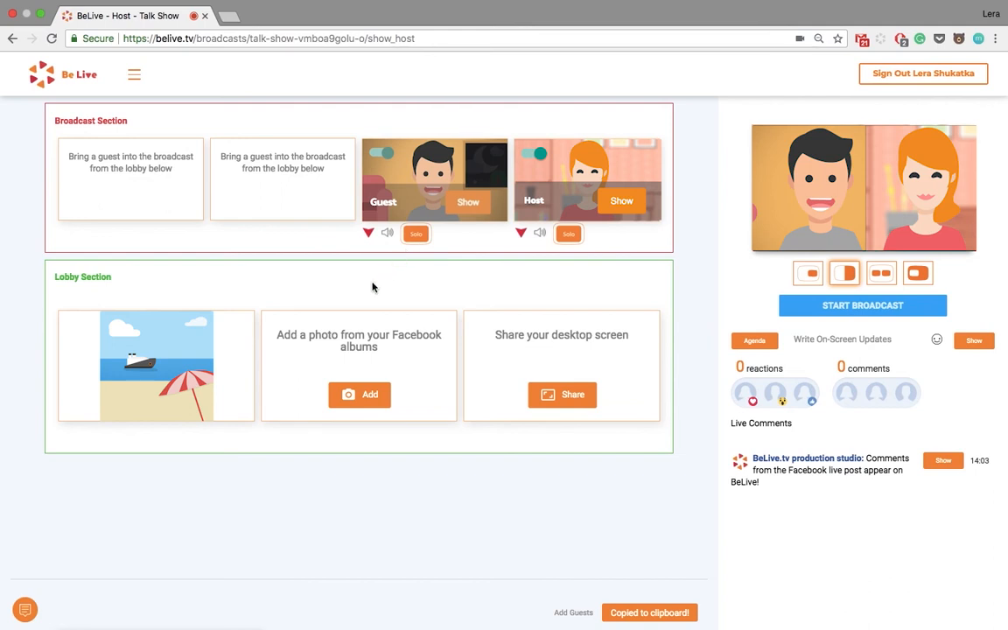
{"action": "mouse_move", "coordinate": [156, 366]}
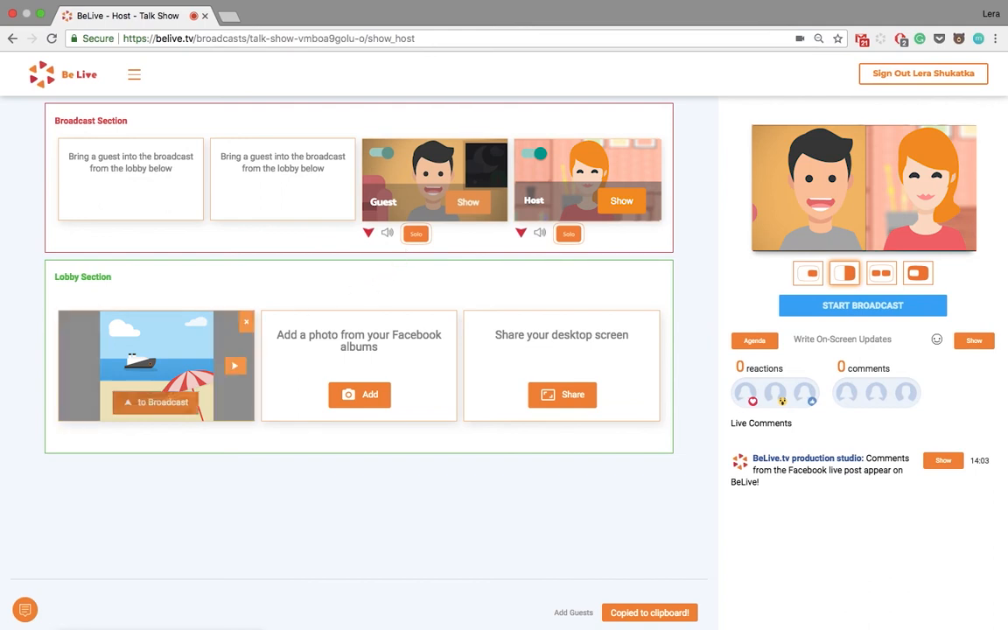
Step: Send the beach and road photos to the broadcast and pick a one-large-speaker multi-item layout
{"action": "left_click", "coordinate": [154, 401]}
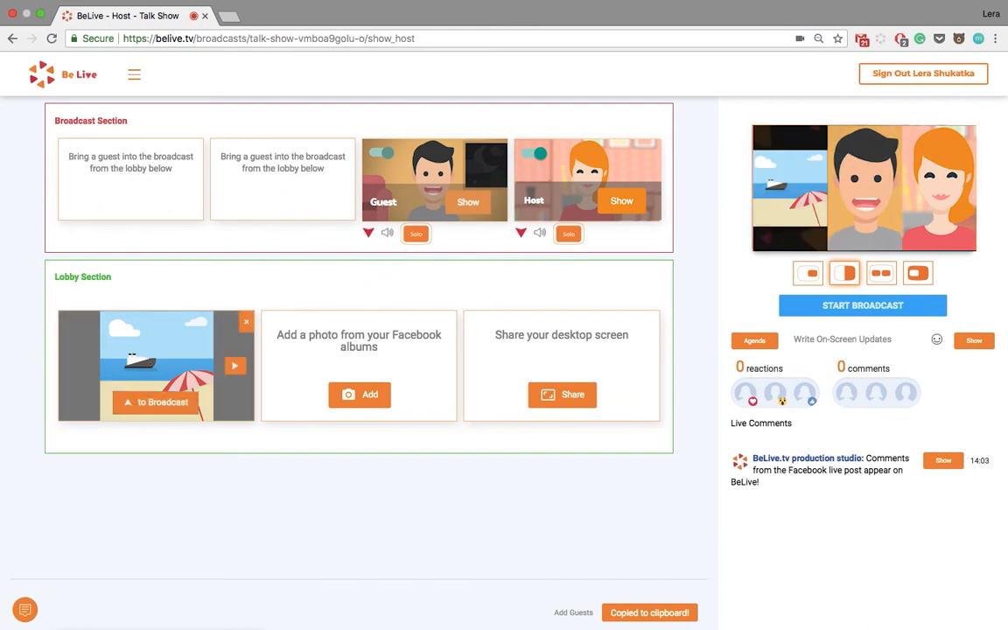
{"action": "left_click", "coordinate": [156, 401]}
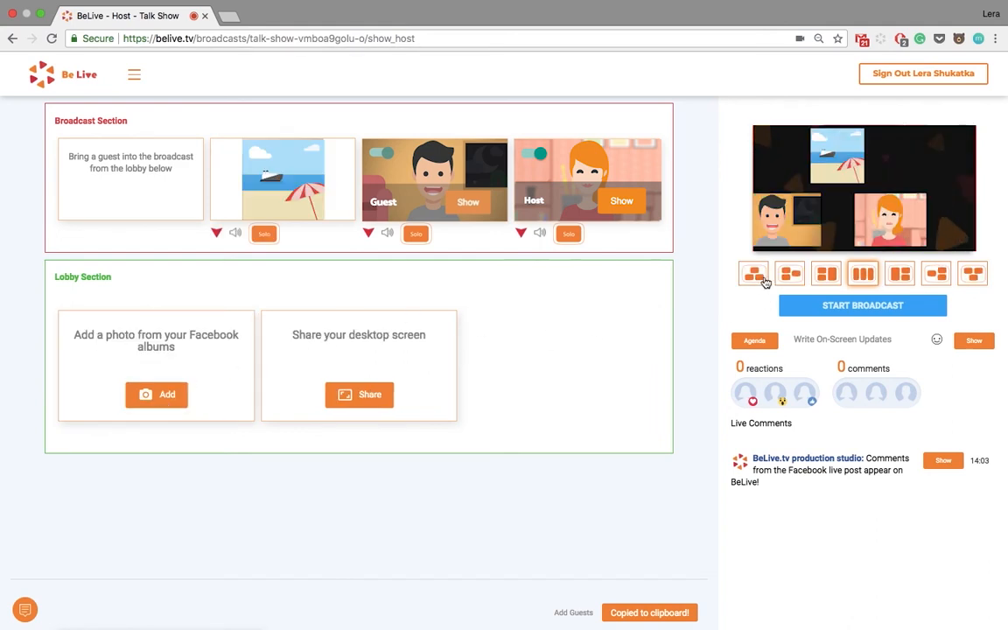
{"action": "left_click", "coordinate": [865, 274]}
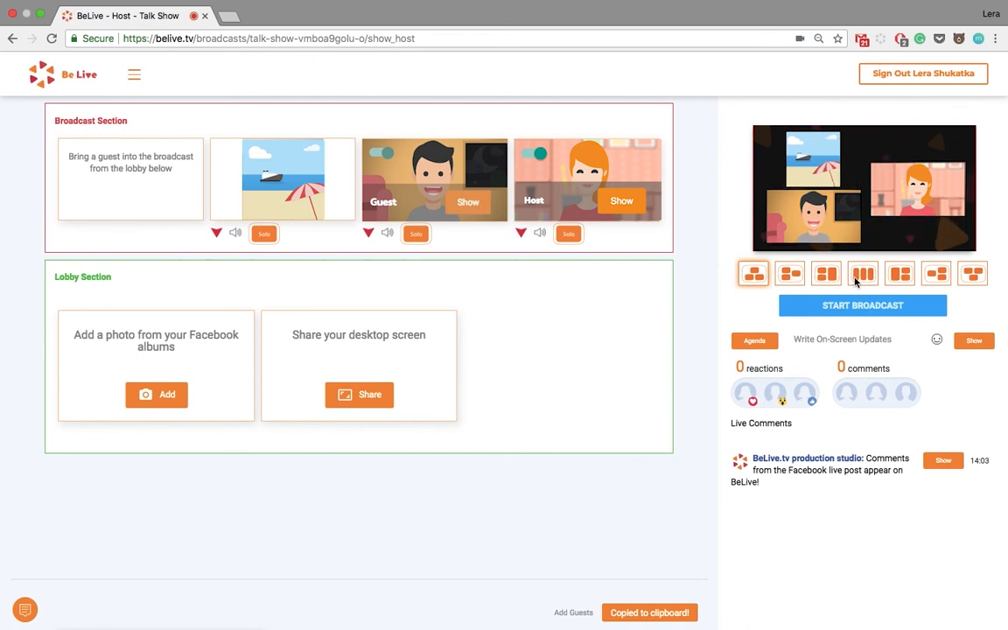
{"action": "left_click", "coordinate": [900, 273]}
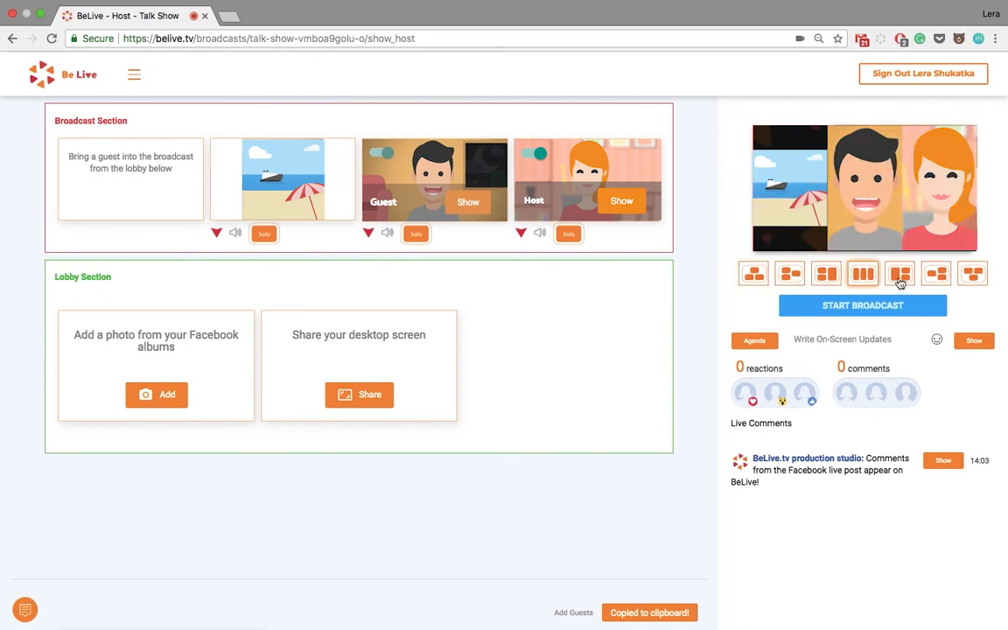
{"action": "left_click", "coordinate": [862, 273]}
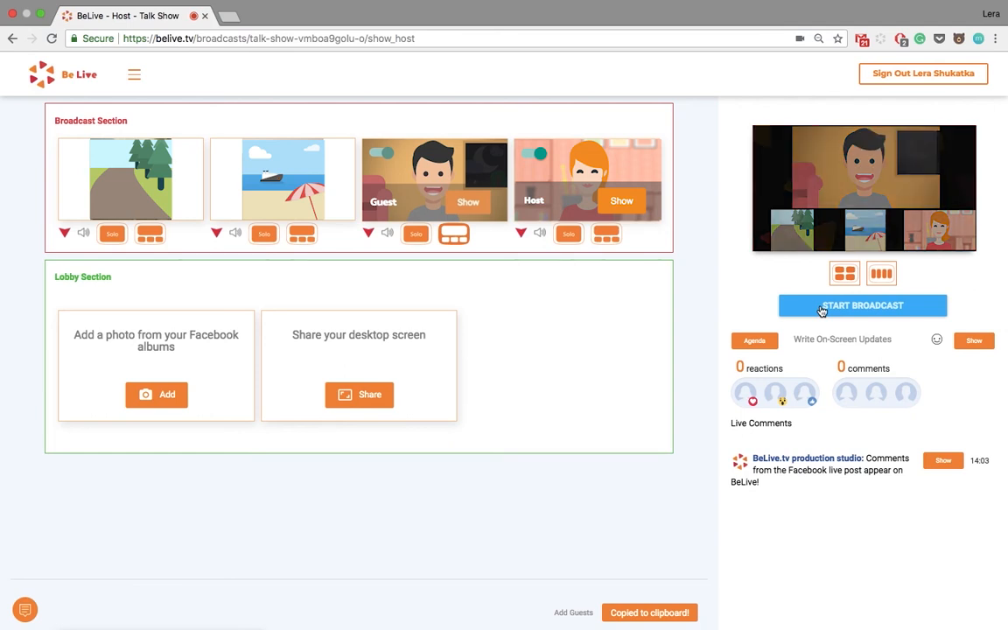
Step: Start the live broadcast and confirm going live
{"action": "left_click", "coordinate": [862, 304]}
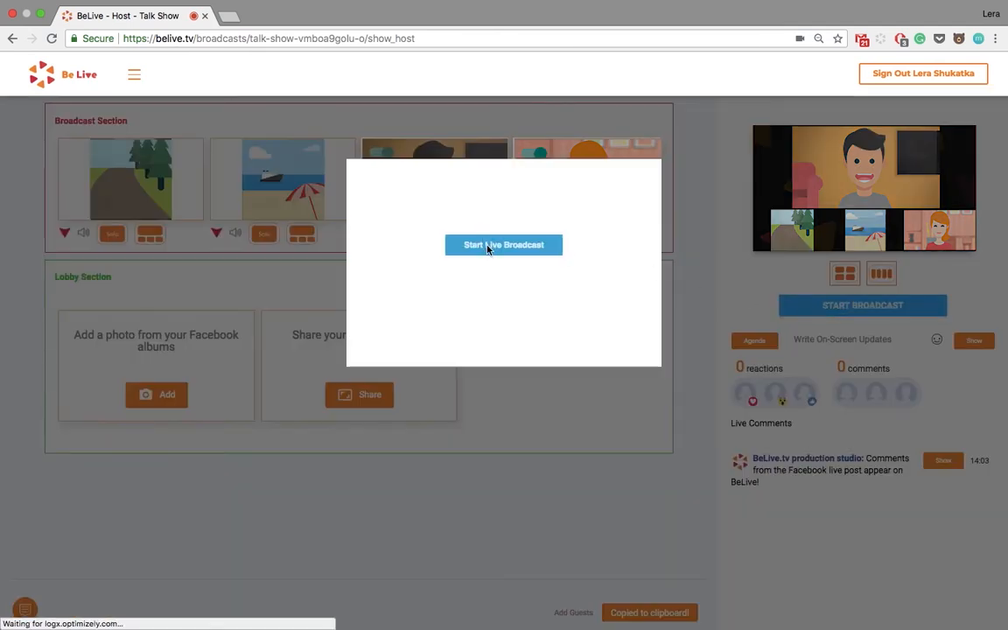
{"action": "left_click", "coordinate": [504, 245]}
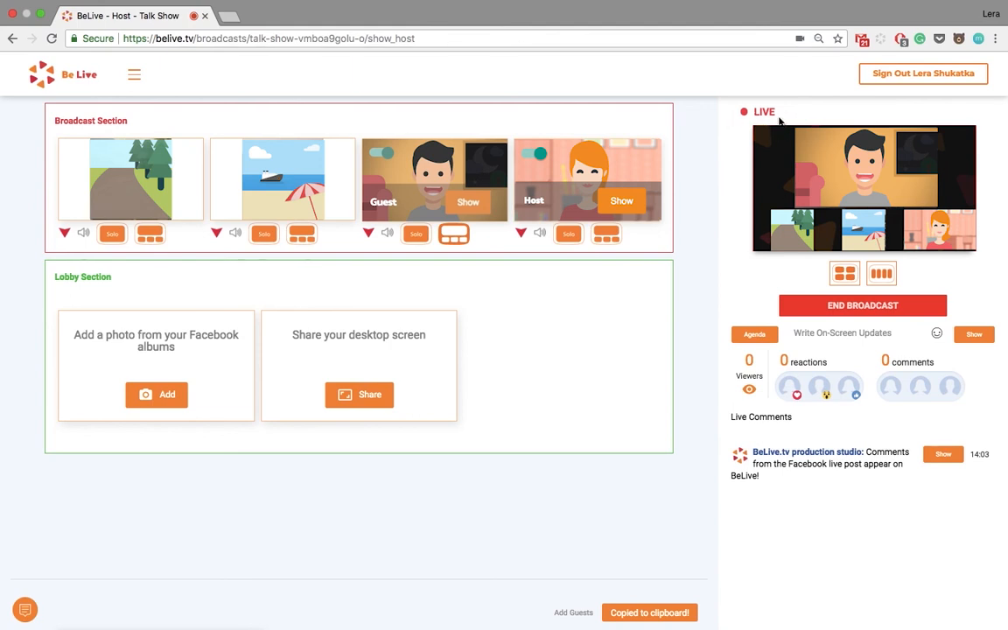
{"action": "mouse_move", "coordinate": [753, 364]}
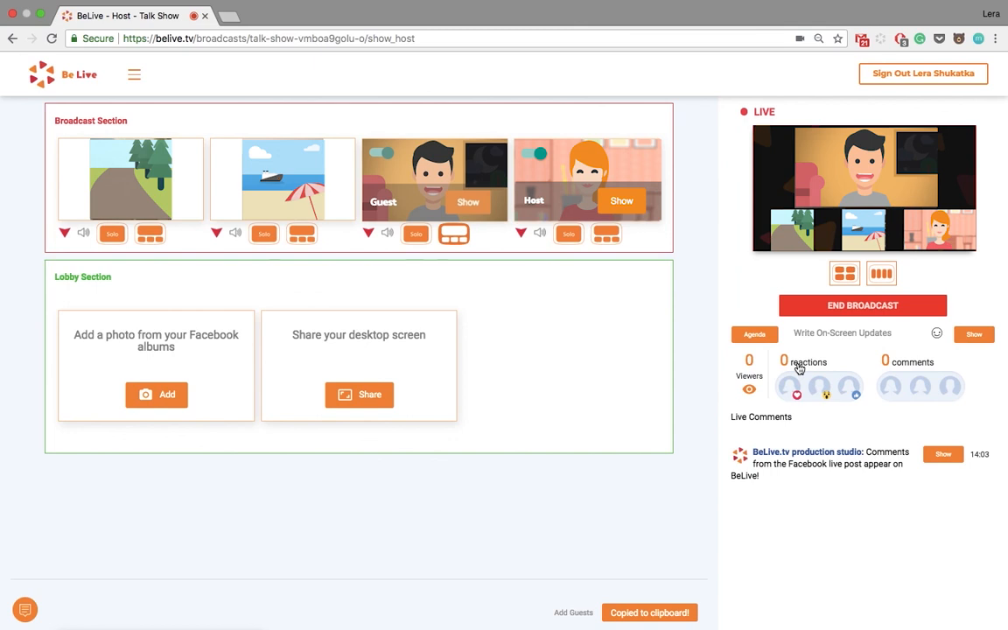
{"action": "mouse_move", "coordinate": [892, 362]}
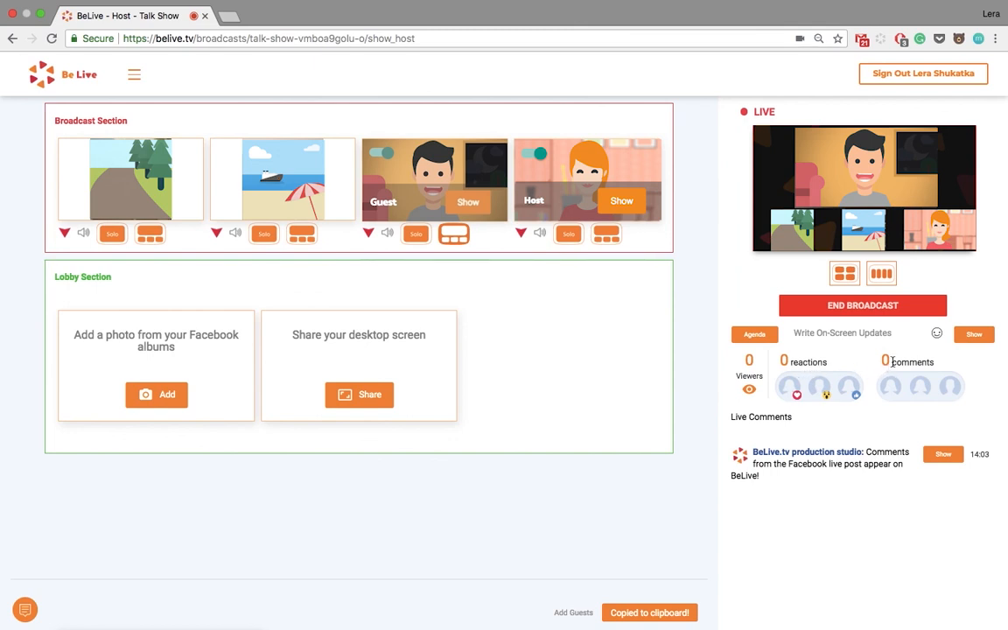
{"action": "mouse_move", "coordinate": [849, 336]}
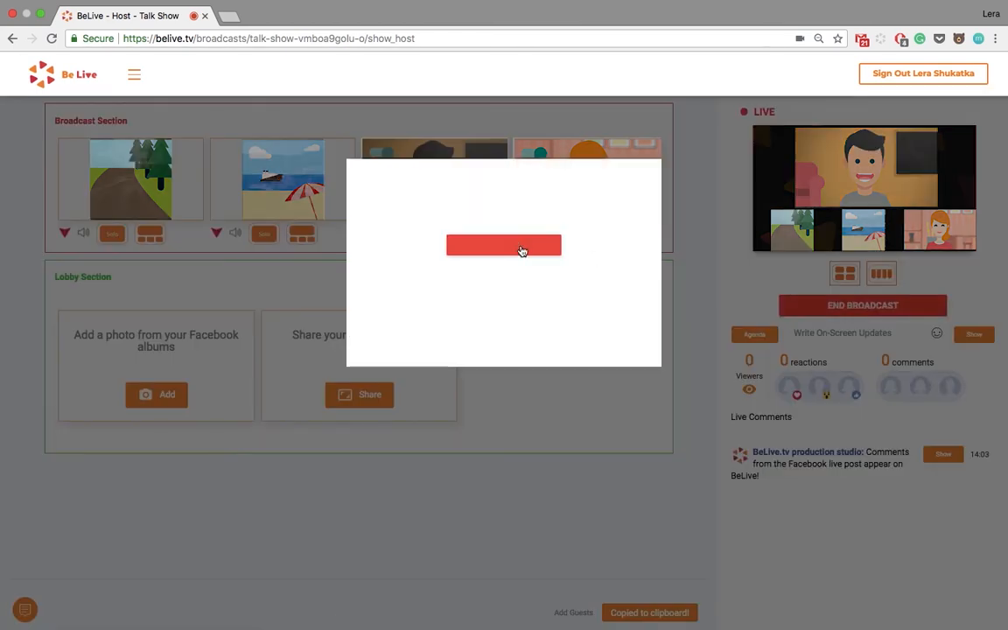
Step: Confirm ending the broadcast and submit a five-star experience rating
{"action": "left_click", "coordinate": [504, 245]}
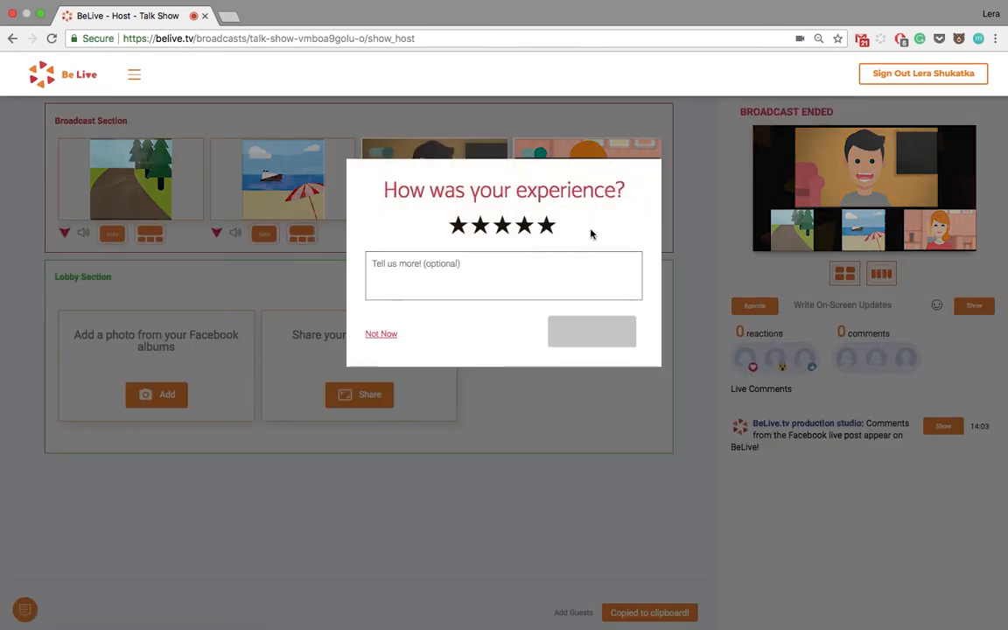
{"action": "left_click", "coordinate": [548, 225]}
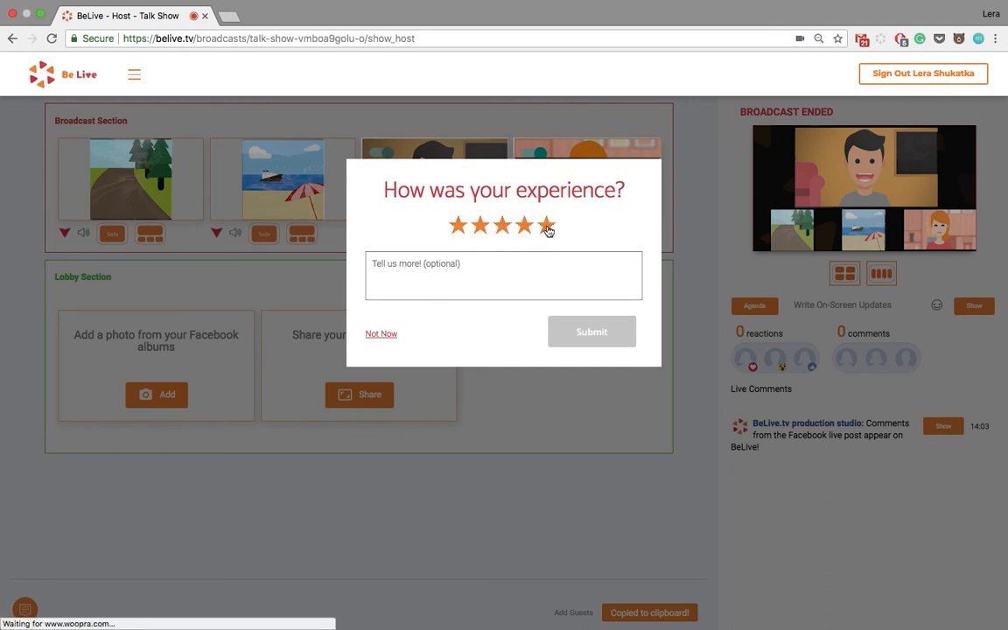
{"action": "left_click", "coordinate": [546, 226]}
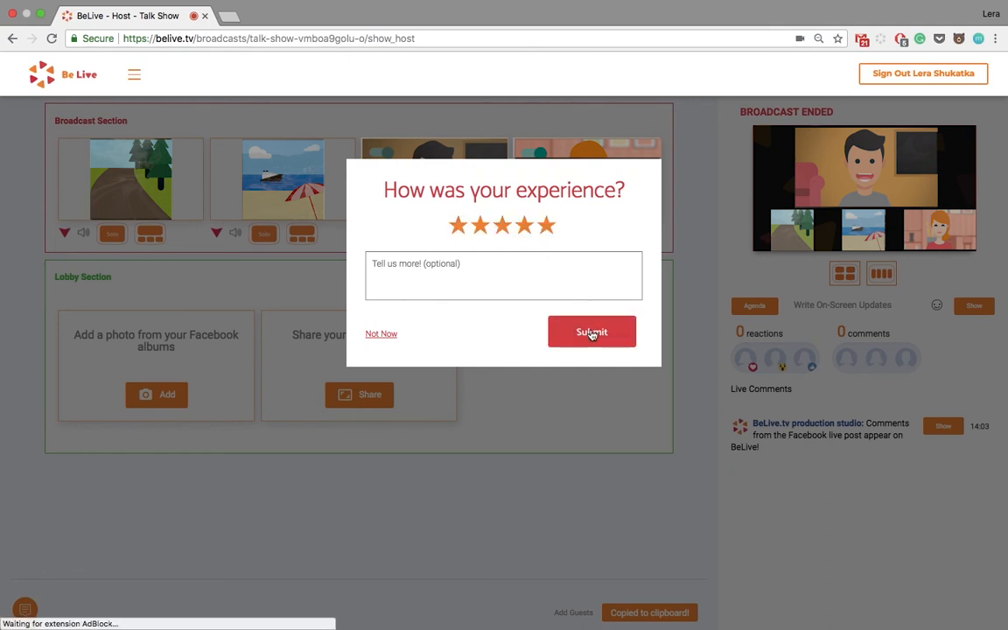
{"action": "left_click", "coordinate": [591, 333]}
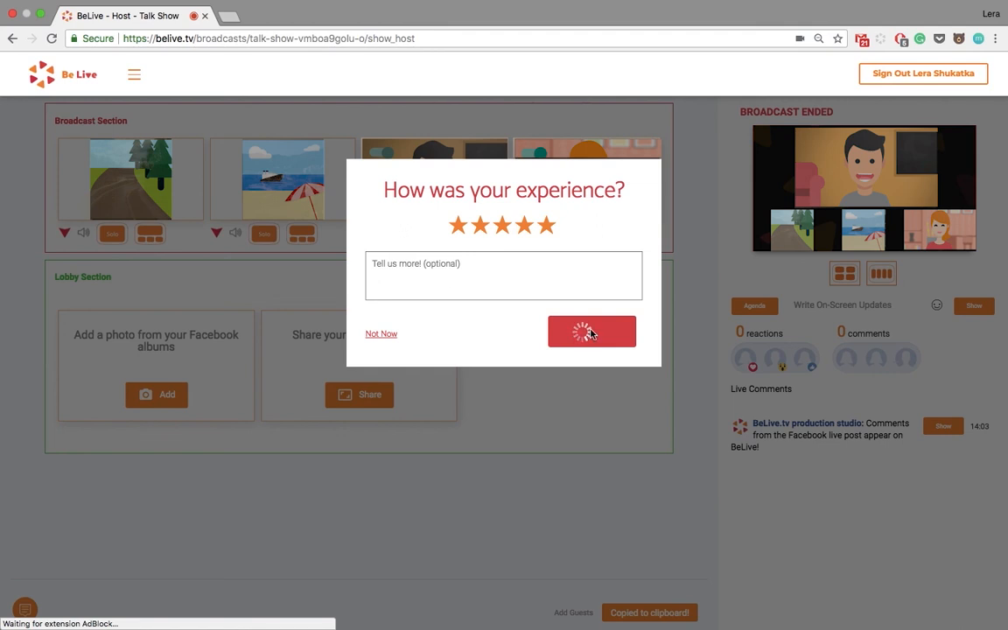
{"action": "left_click", "coordinate": [592, 332]}
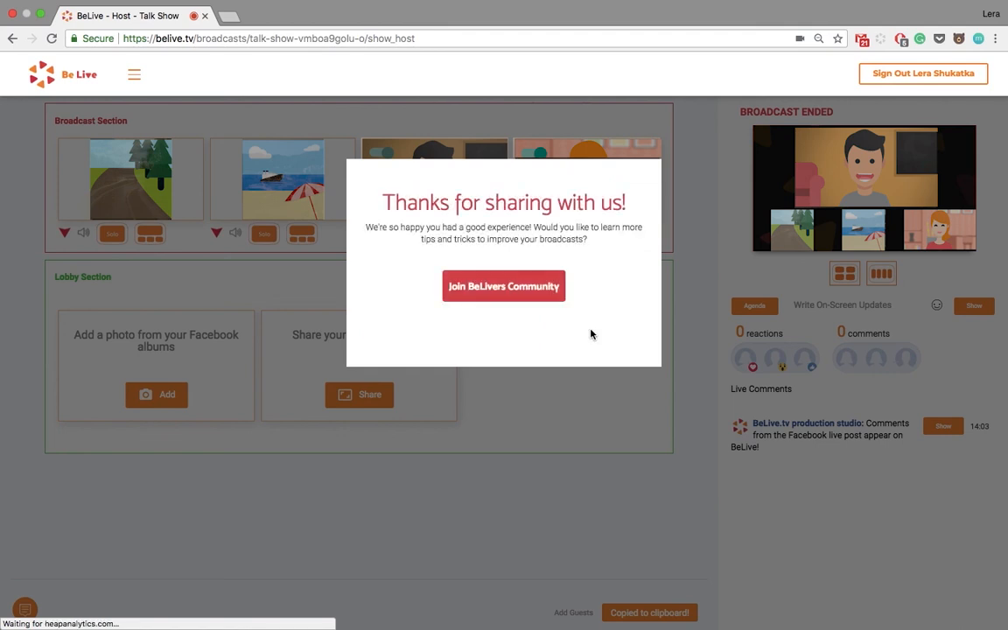
{"action": "mouse_move", "coordinate": [512, 294]}
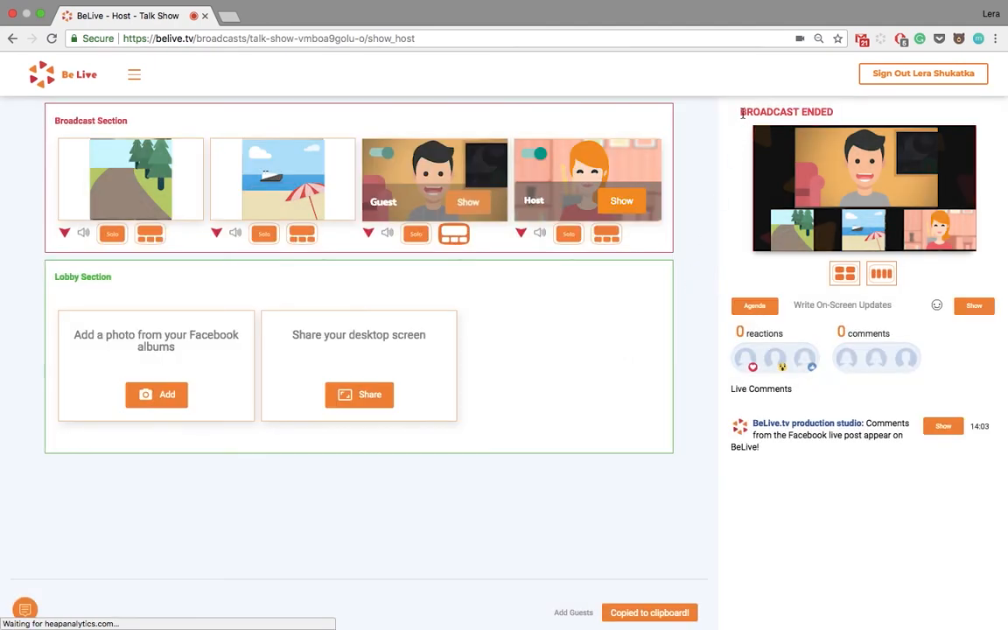
{"action": "mouse_move", "coordinate": [840, 116]}
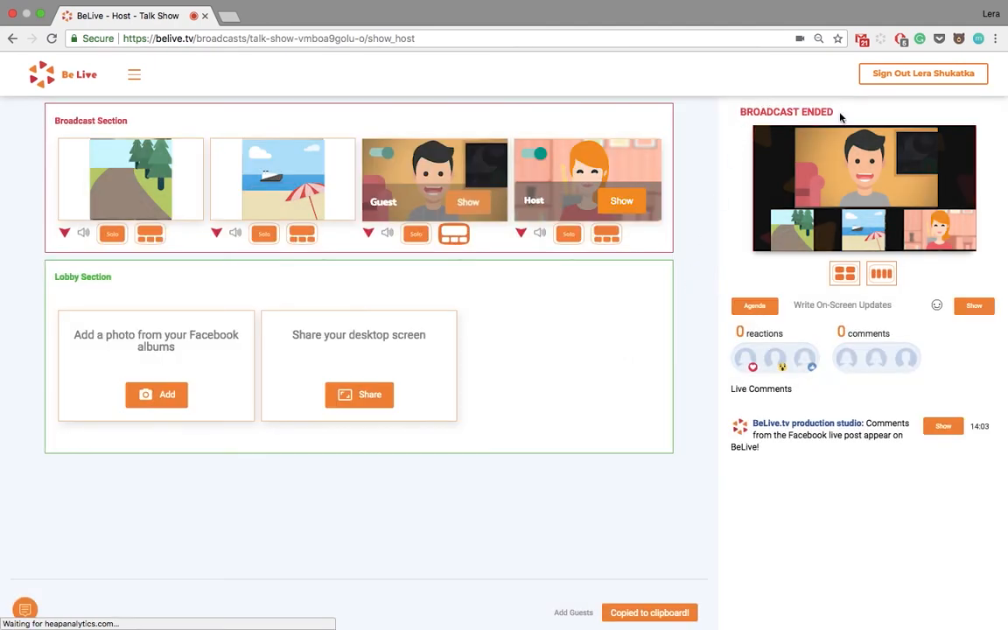
{"action": "mouse_move", "coordinate": [707, 309]}
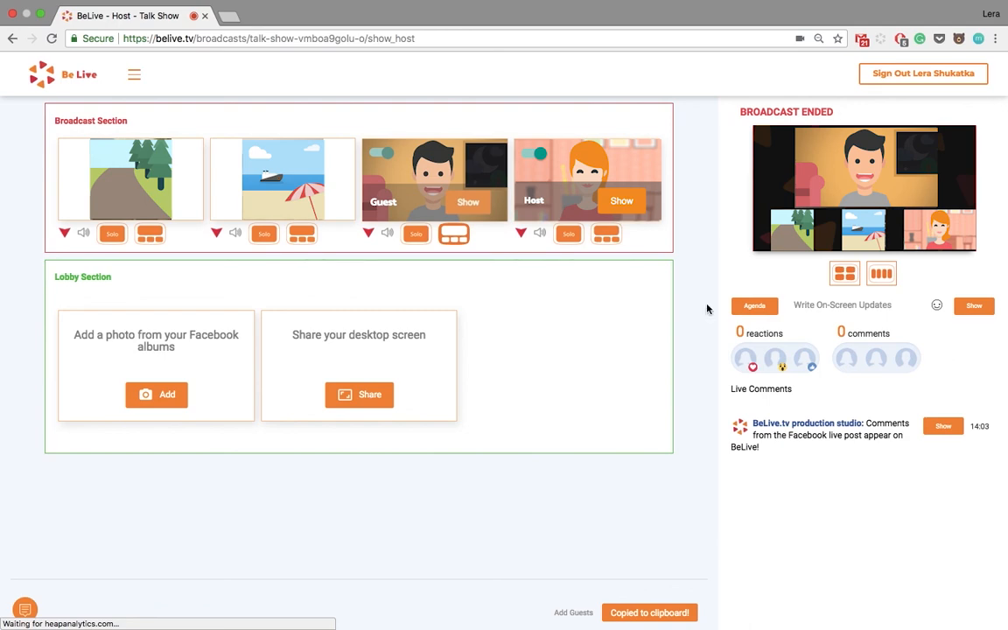